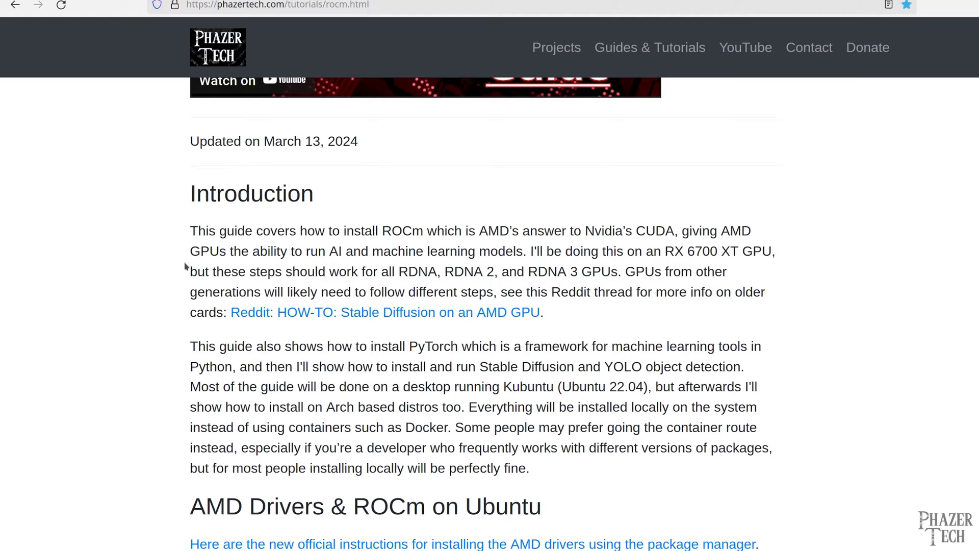
mouse_move(332, 288)
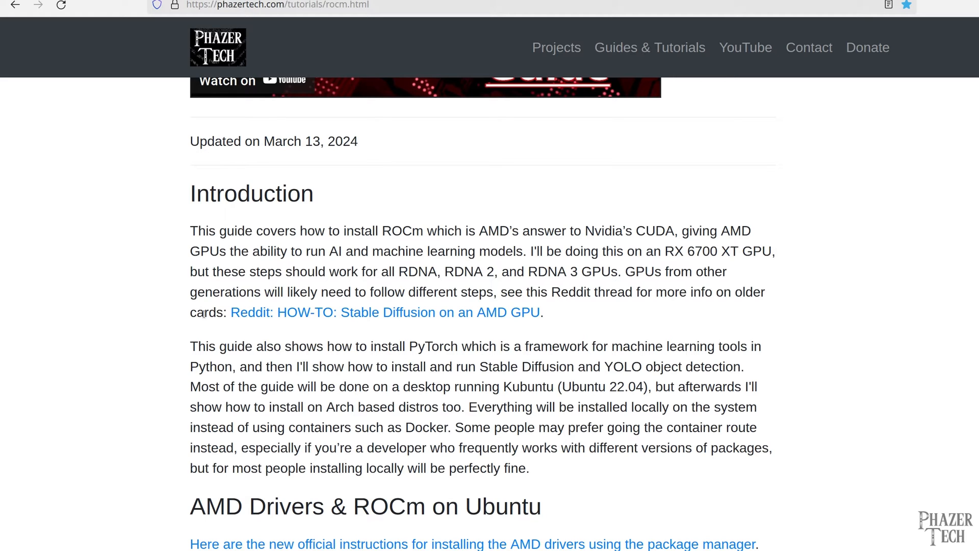
mouse_move(460, 273)
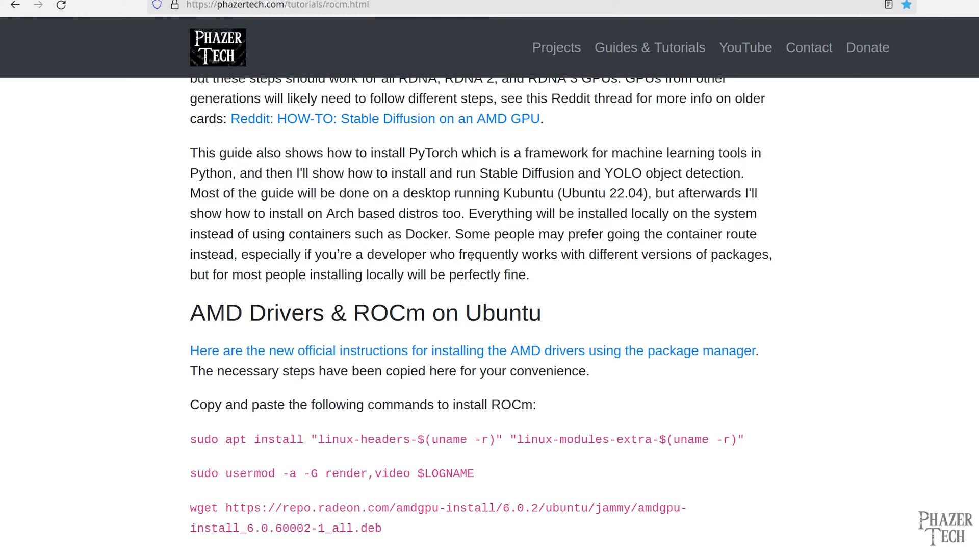
Scroll the ROCm tutorial down to the Ubuntu driver and ROCm command list.
scroll("down", 3)
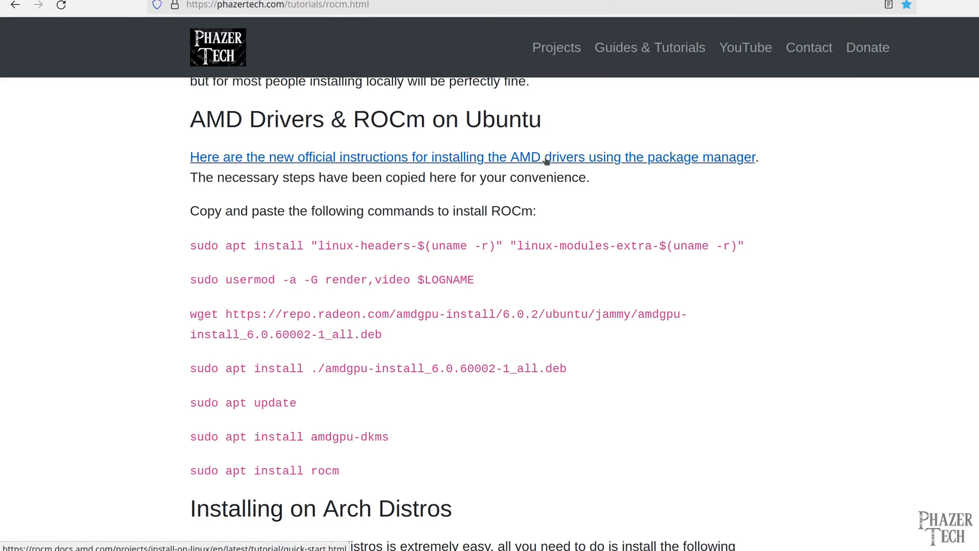
mouse_move(622, 159)
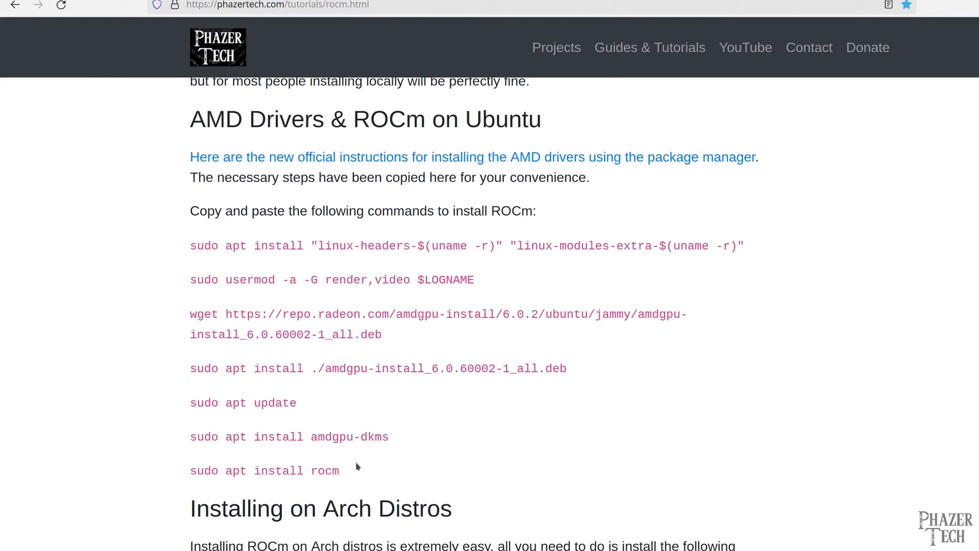
mouse_move(465, 157)
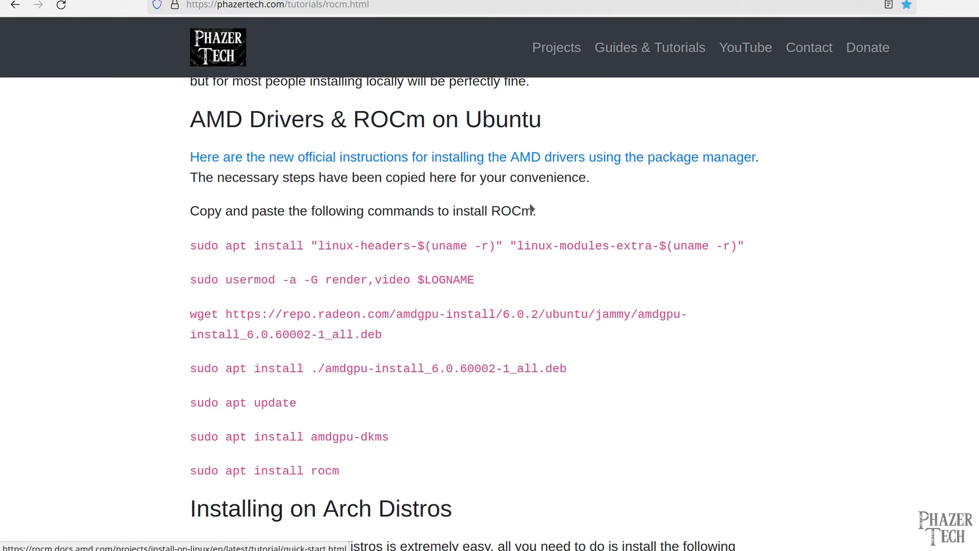
scroll("down", 3)
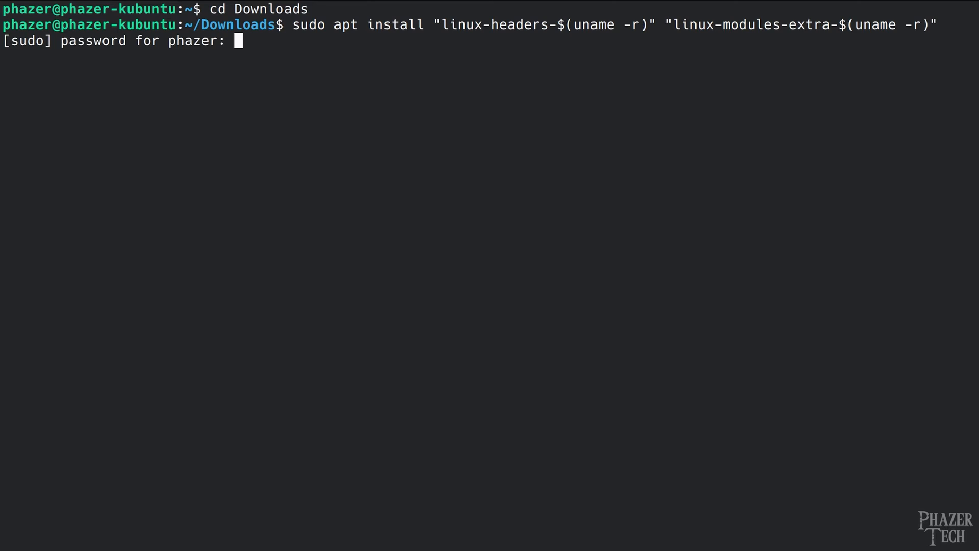
Install kernel headers, add the user to render,video groups, and download the amdgpu-install package.
key("Return")
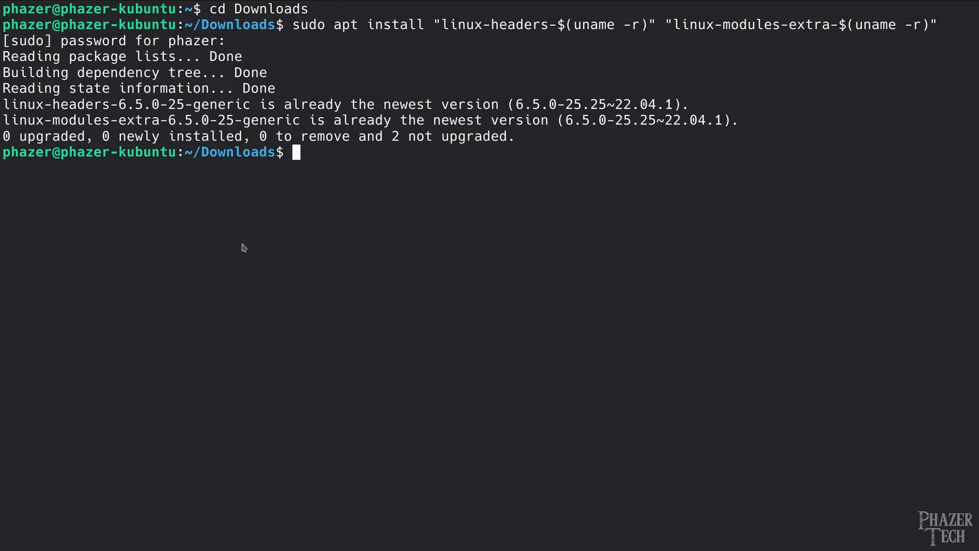
type("sudo usermod -a -G render,video $LOGNAME")
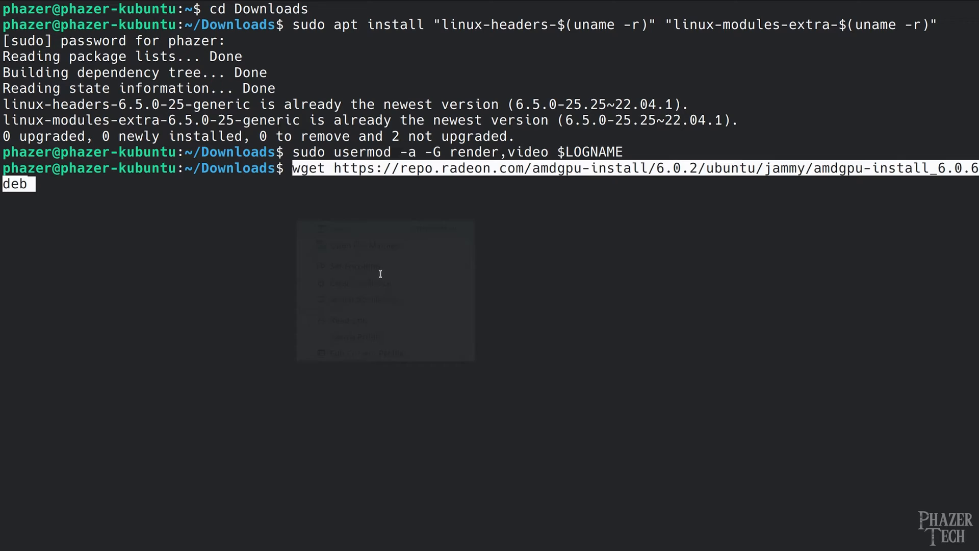
key("Return")
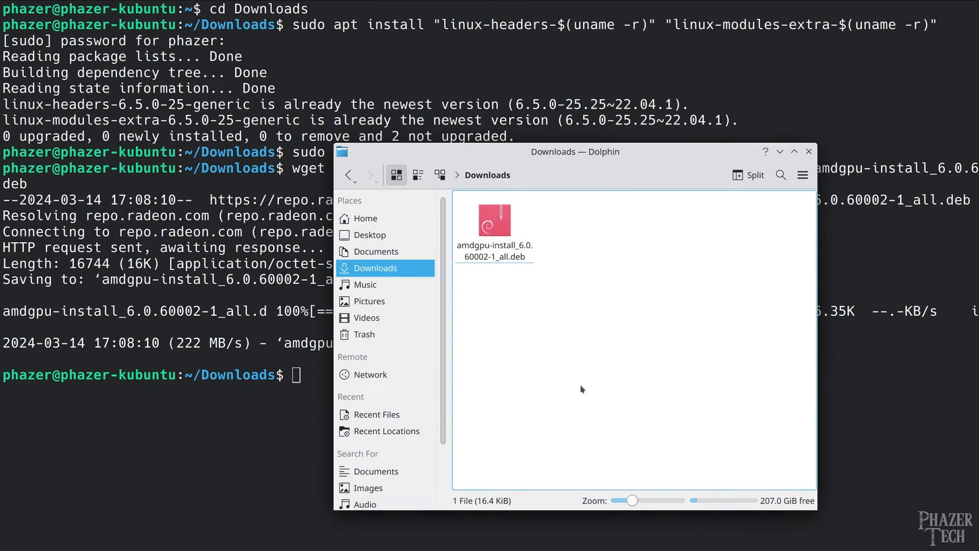
left_click(493, 219)
type("sudo apt install ./amdgpu-install_6.0.60002-1_all.deb")
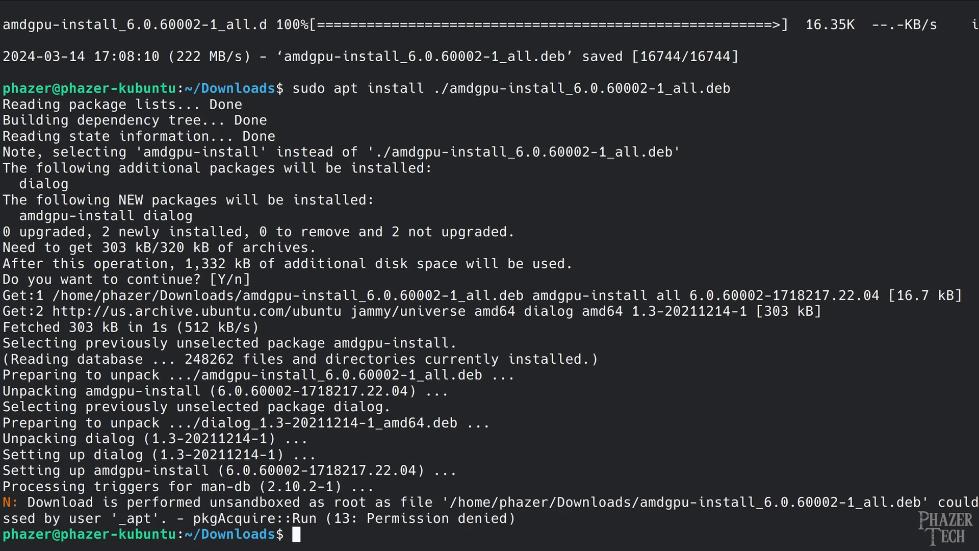
mouse_move(165, 509)
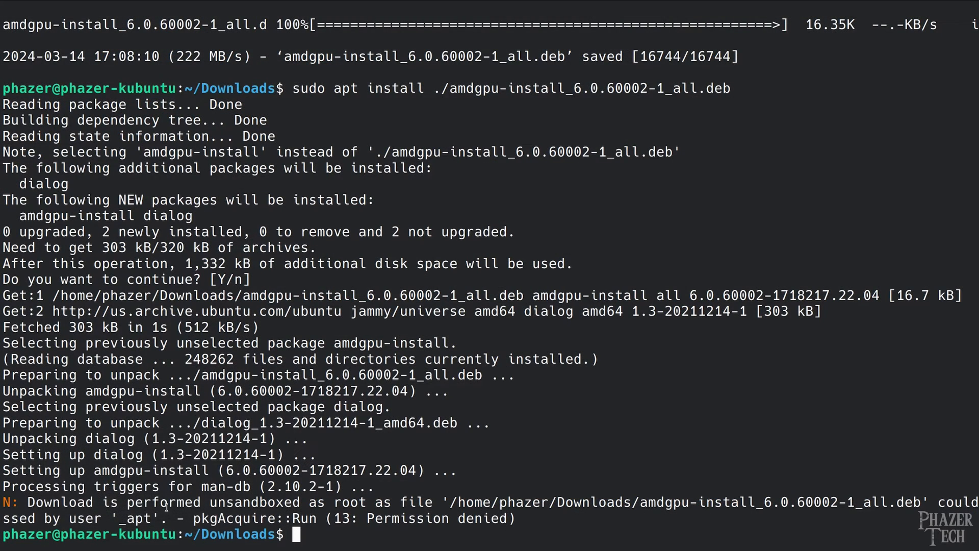
mouse_move(456, 517)
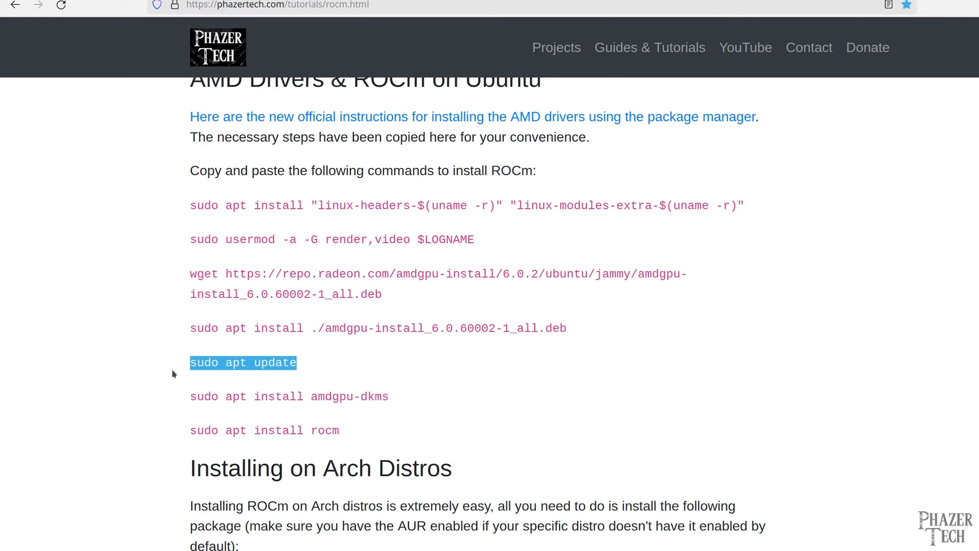
Paste and run 'sudo apt update' to refresh package lists with the Radeon repositories.
right_click(406, 362)
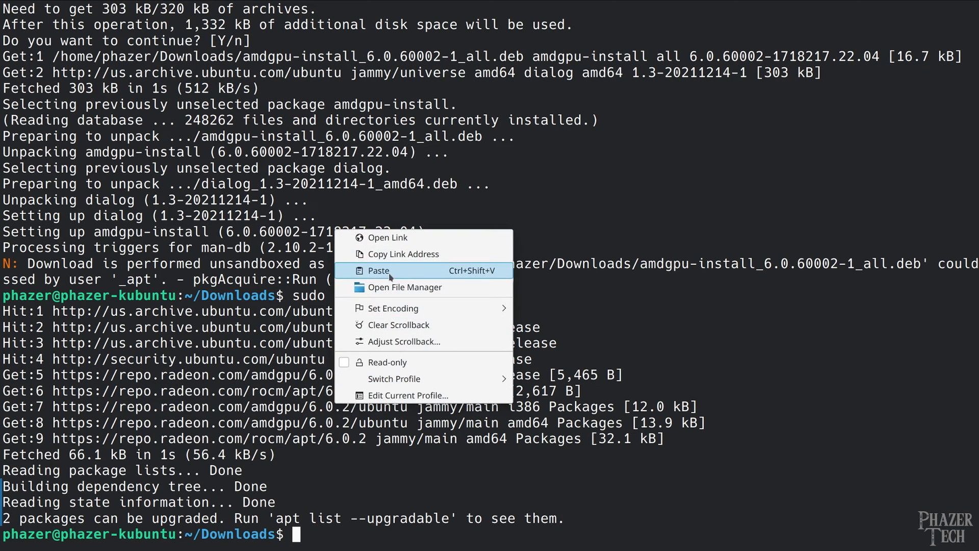
left_click(379, 270)
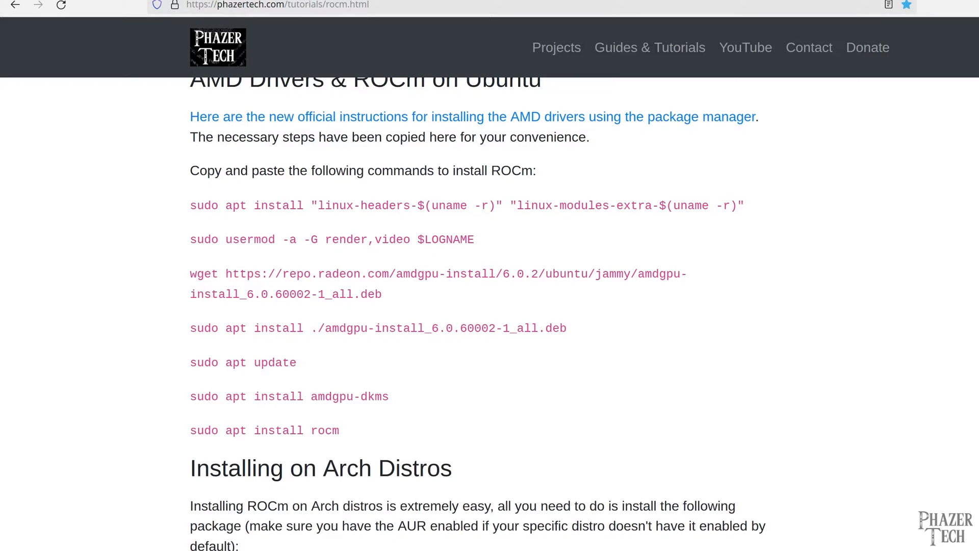
Scroll past the Arch install section to Other Requirements with the HSA_OVERRIDE_GFX_VERSION line.
scroll("down", 3)
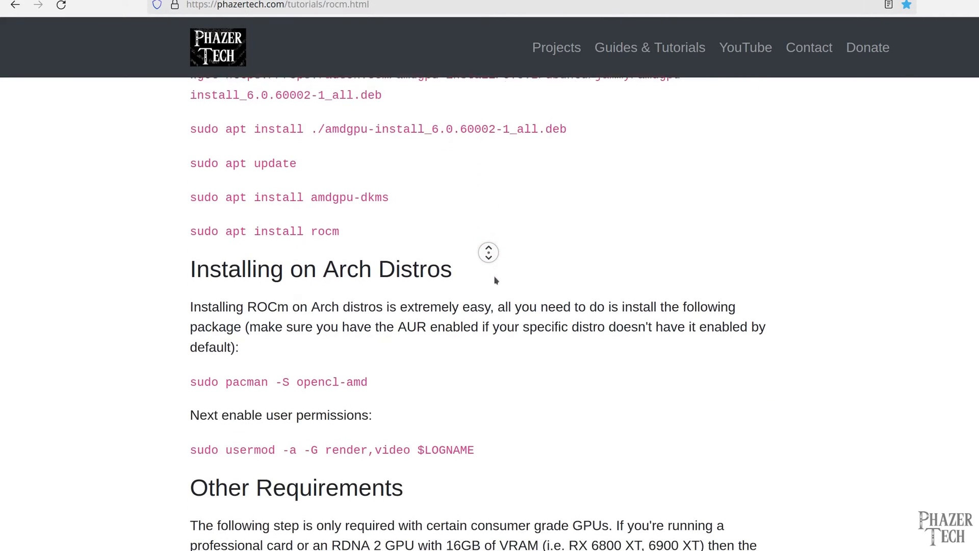
scroll("down", 3)
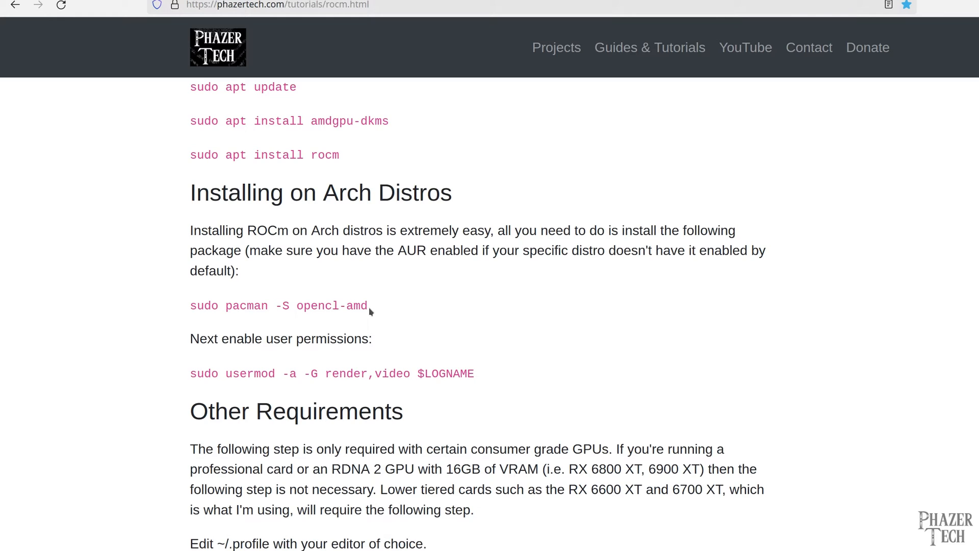
mouse_move(209, 355)
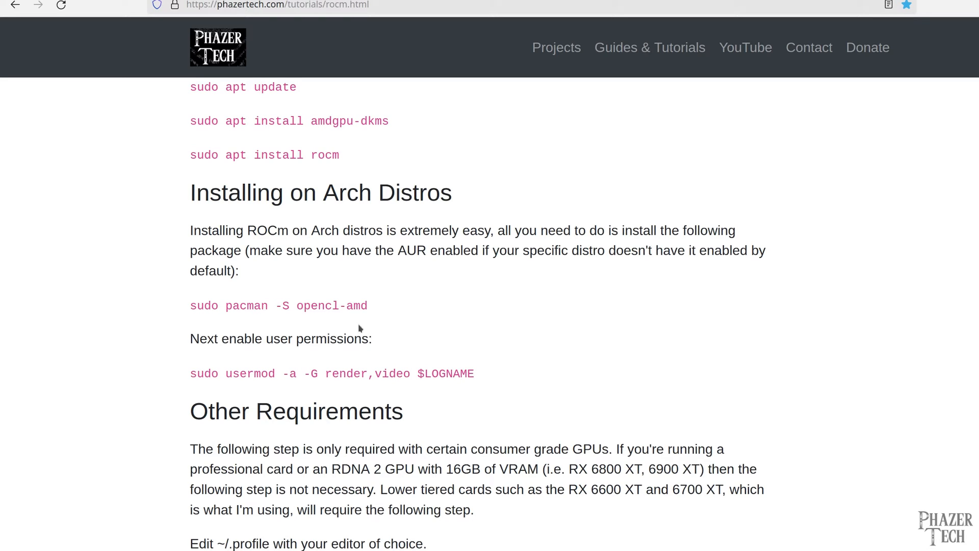
mouse_move(380, 300)
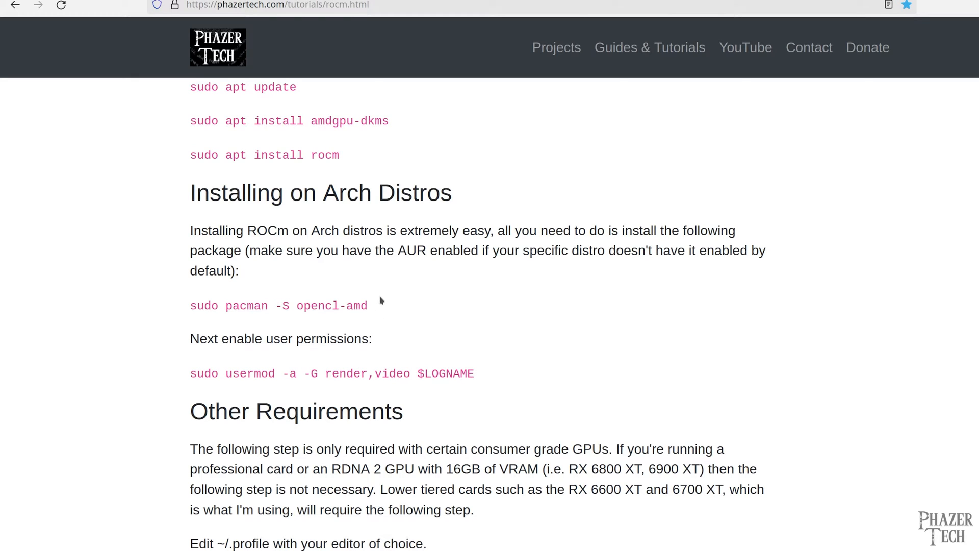
scroll("down", 3)
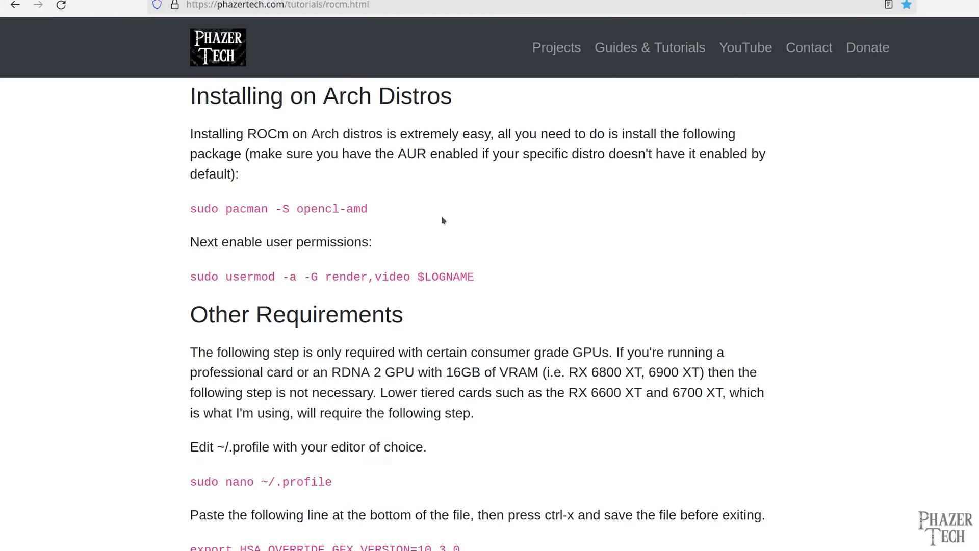
mouse_move(481, 207)
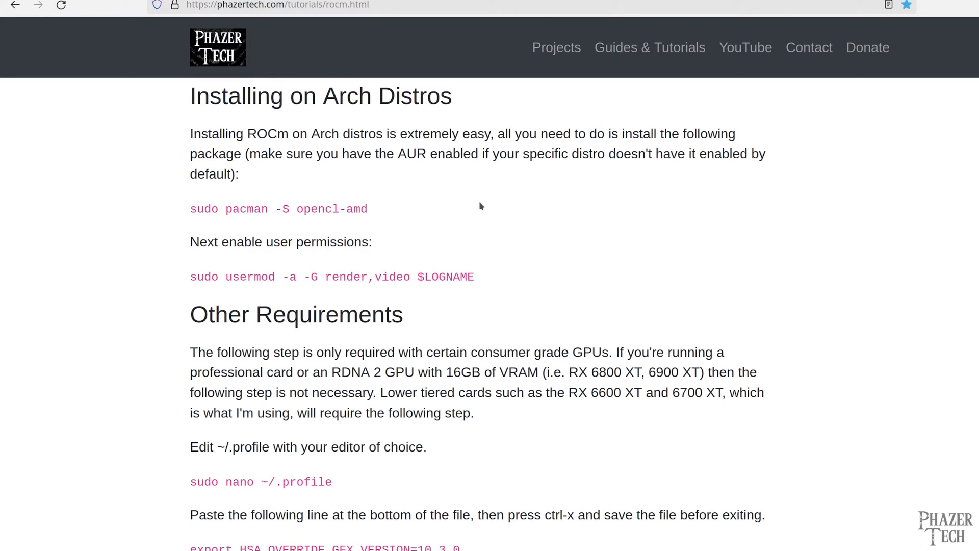
scroll("down", 3)
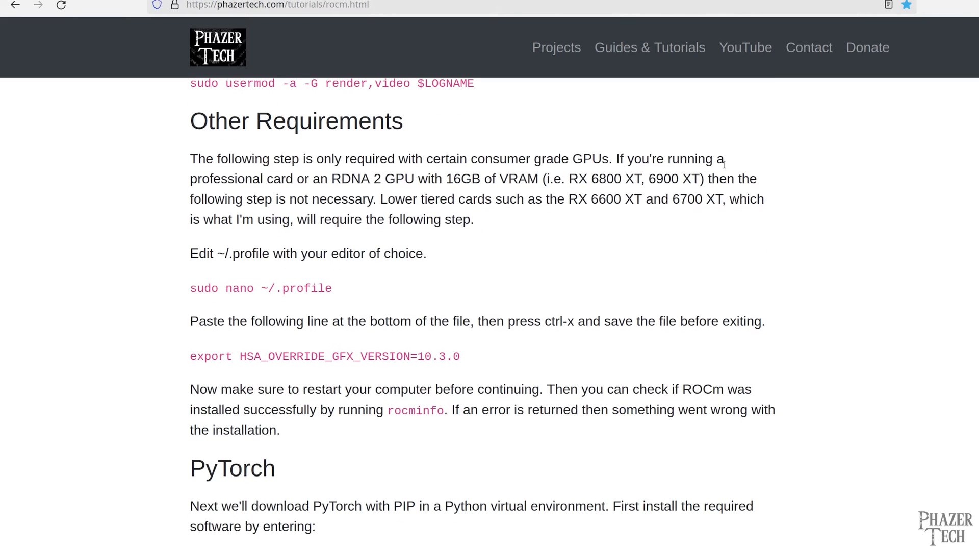
mouse_move(209, 155)
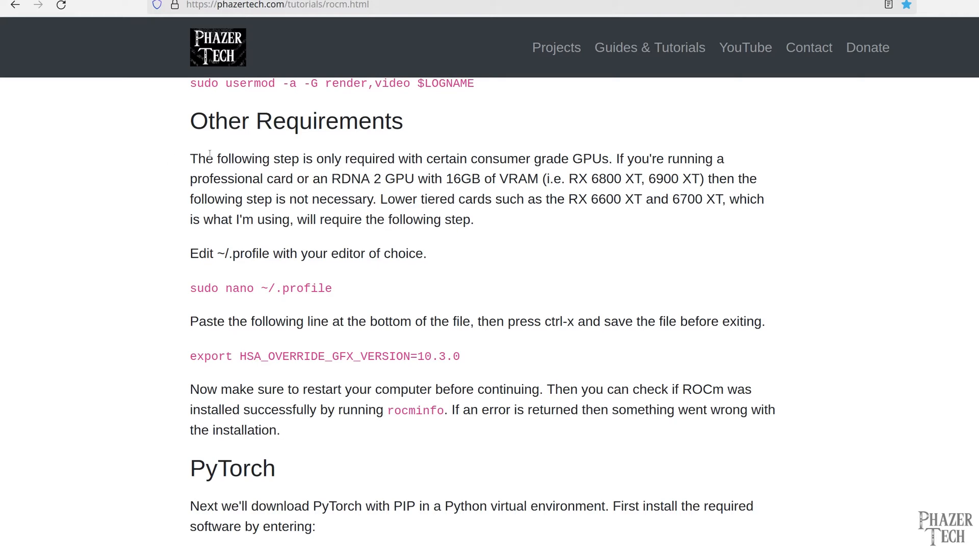
mouse_move(483, 163)
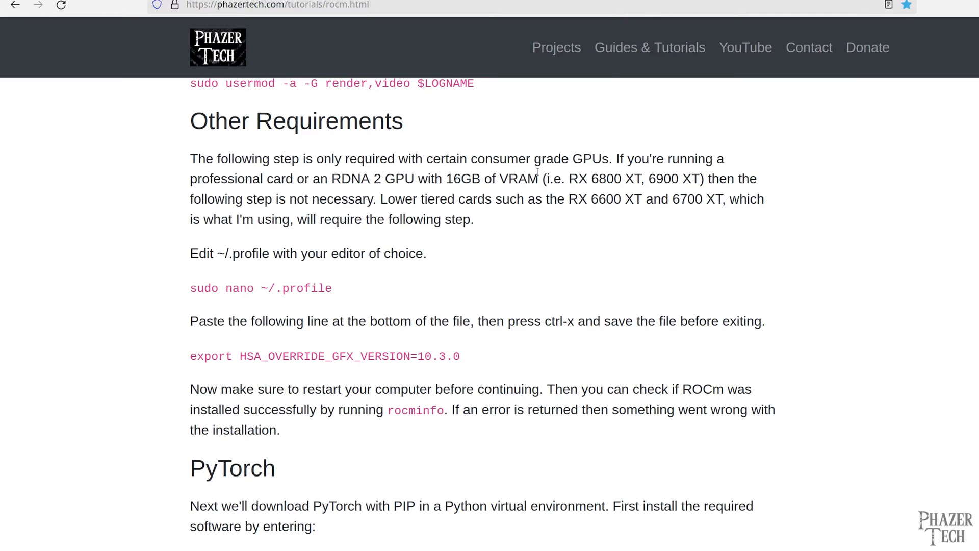
mouse_move(400, 391)
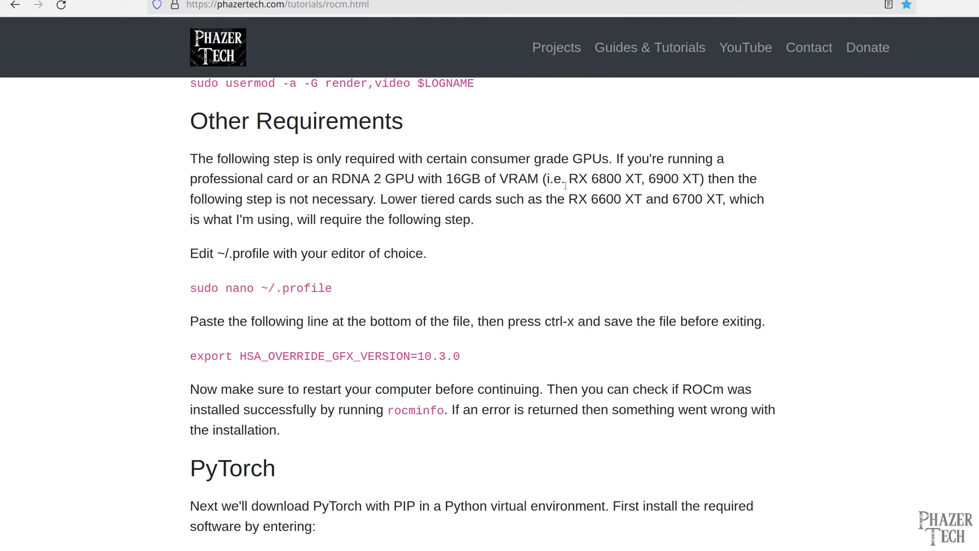
mouse_move(358, 193)
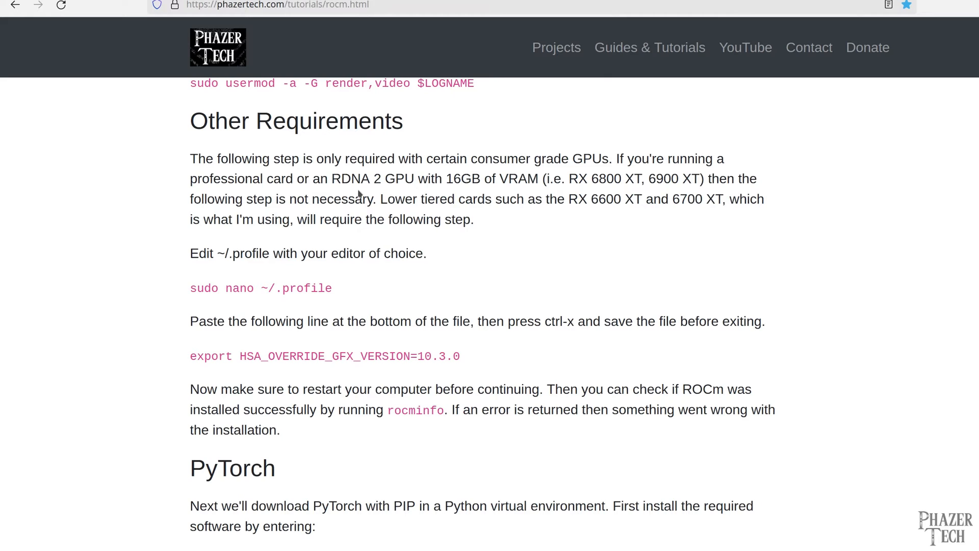
mouse_move(386, 220)
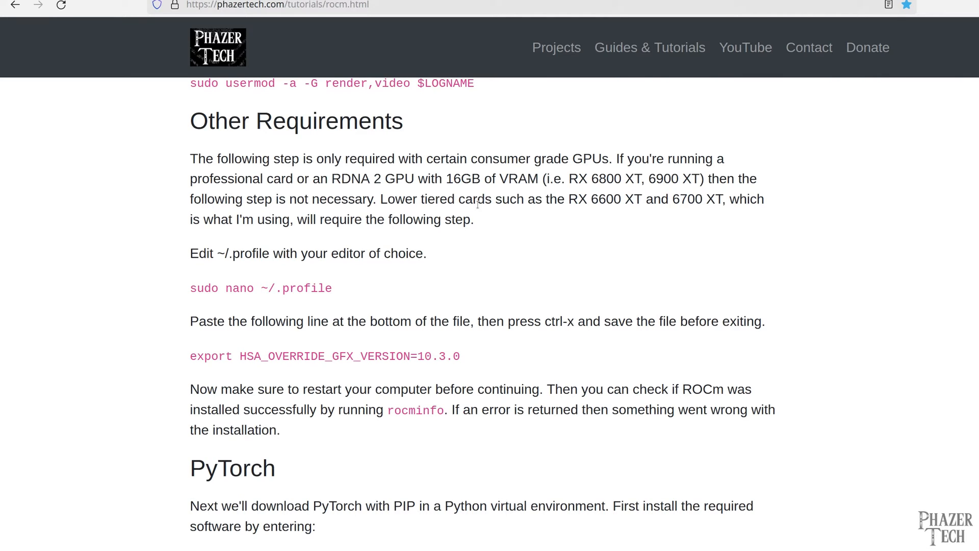
mouse_move(729, 214)
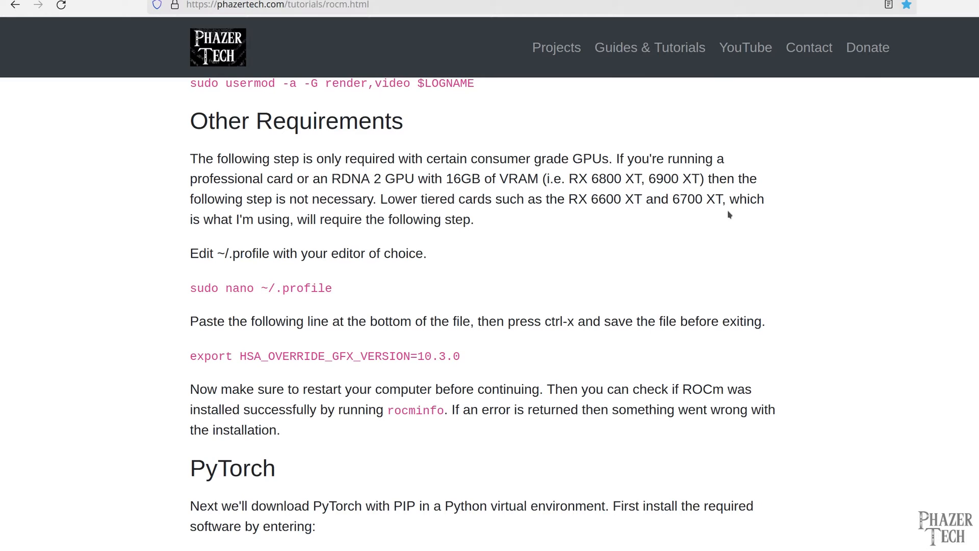
mouse_move(515, 252)
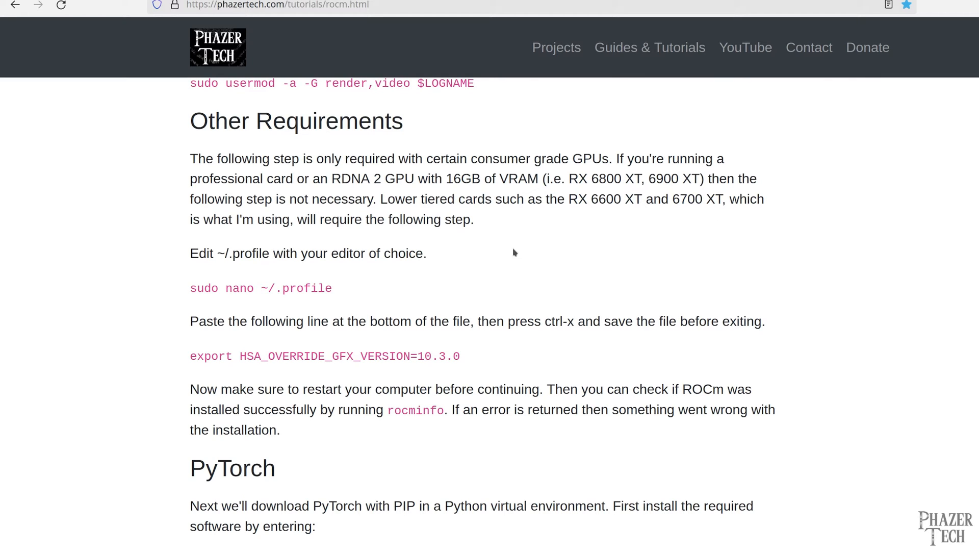
mouse_move(384, 287)
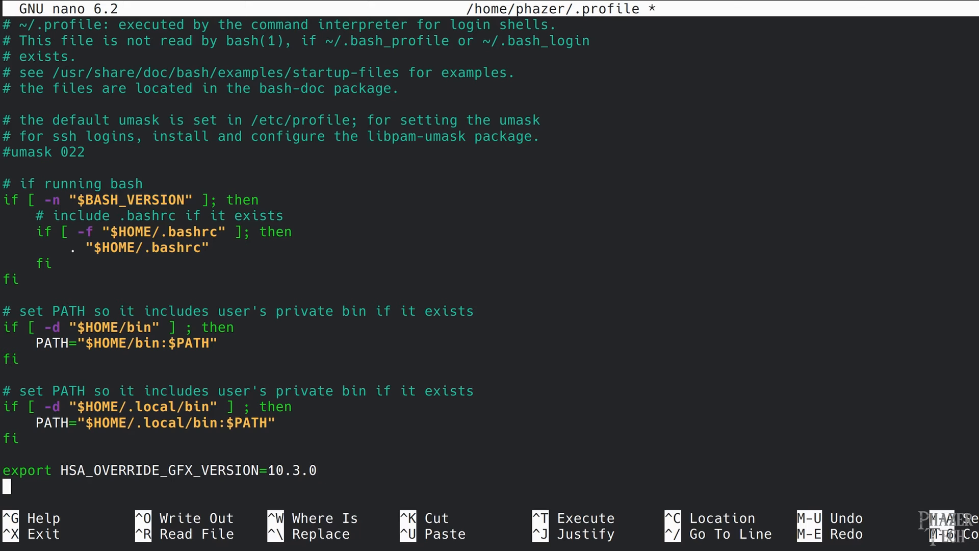
Save the HSA_OVERRIDE_GFX_VERSION export line to ~/.profile and exit nano.
key("ctrl+x")
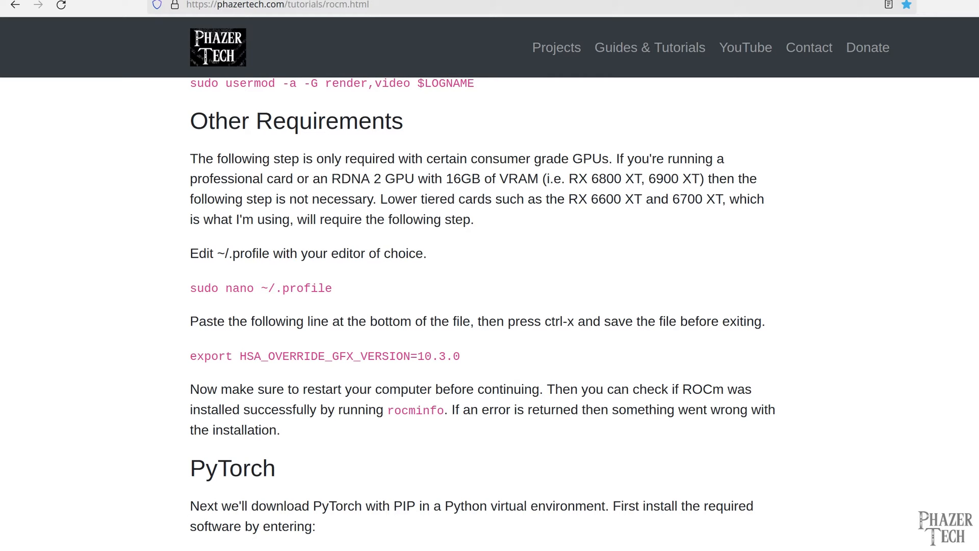
Run rocminfo to confirm the gfx1030 GPU agent, then reach the tutorial's PyTorch section.
scroll("down", 3)
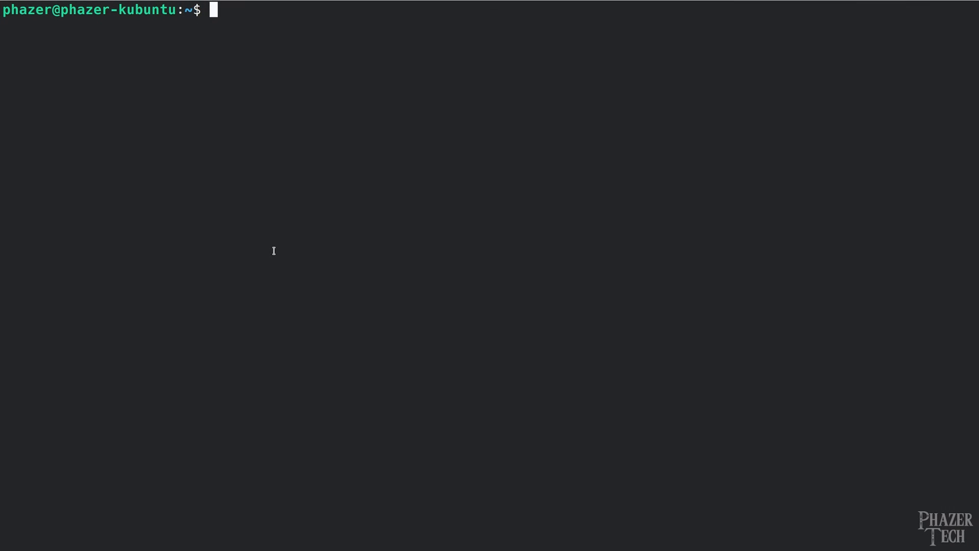
type("rocminfo")
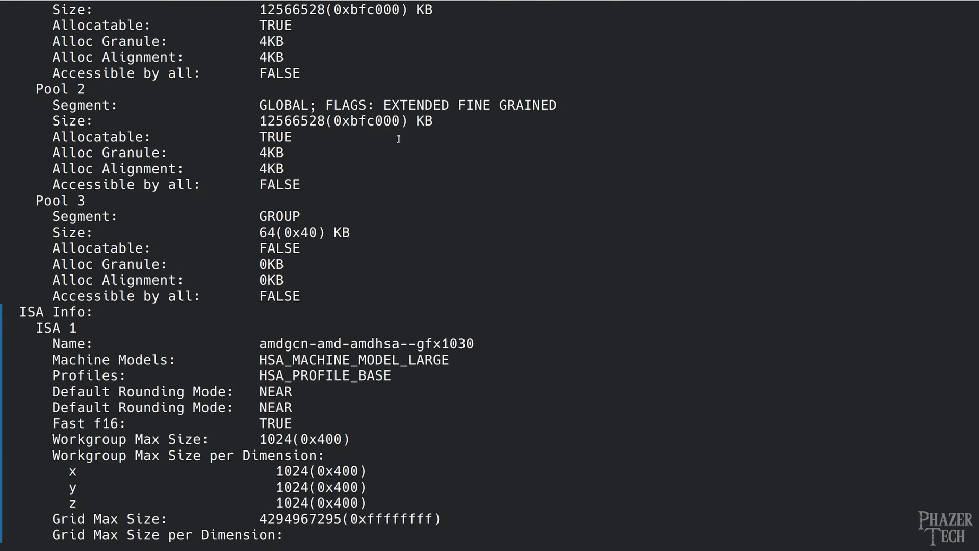
scroll("down", 3)
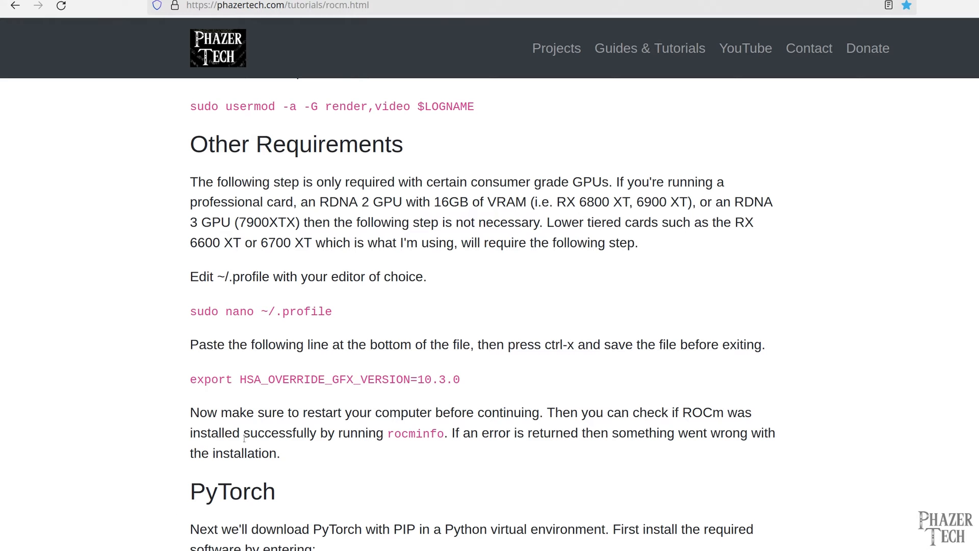
scroll("down", 3)
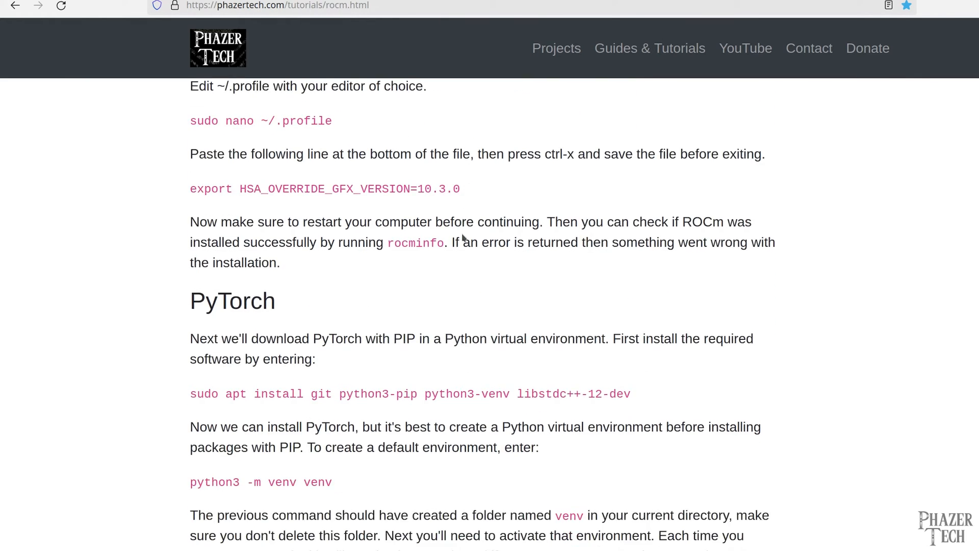
scroll("down", 3)
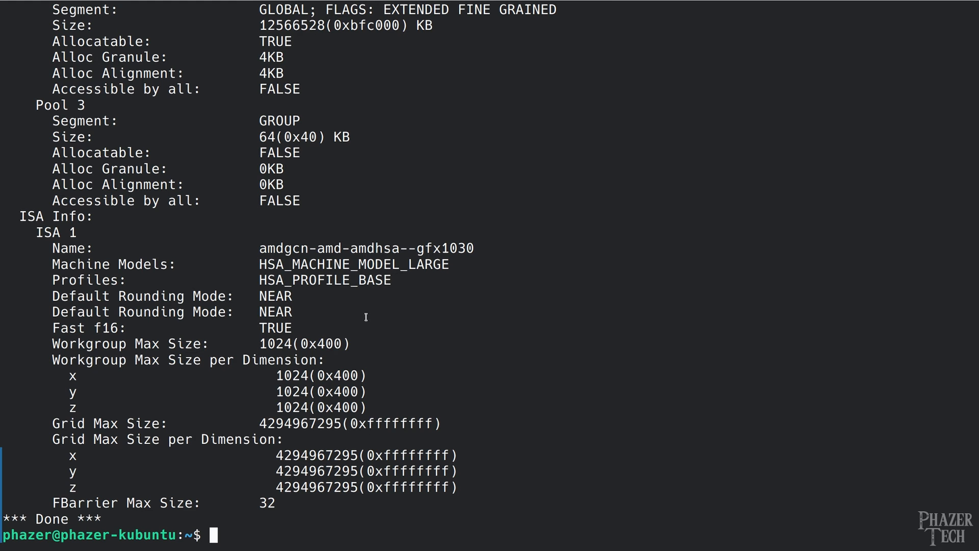
Install git, python3-pip, python3-venv and libstdc++-12-dev with sudo apt.
type("sudo apt")
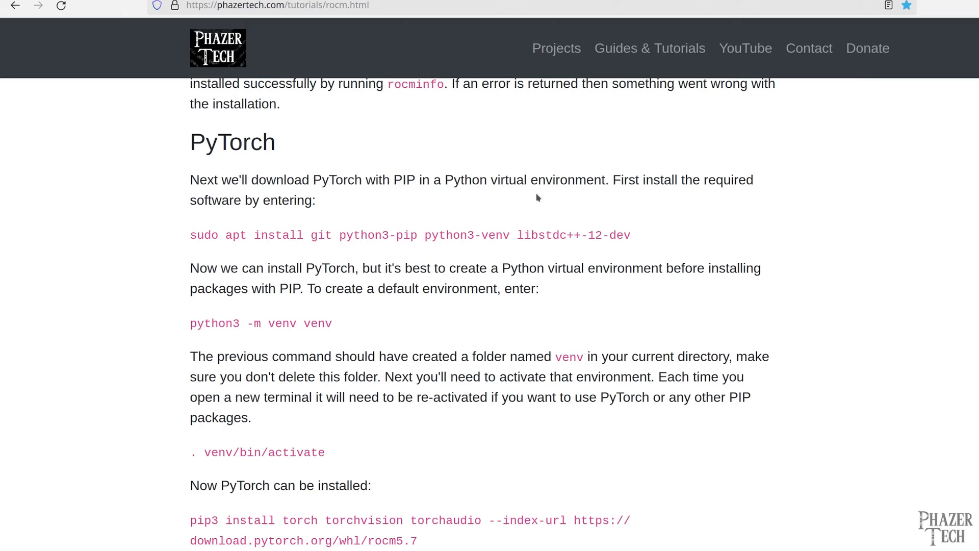
mouse_move(378, 324)
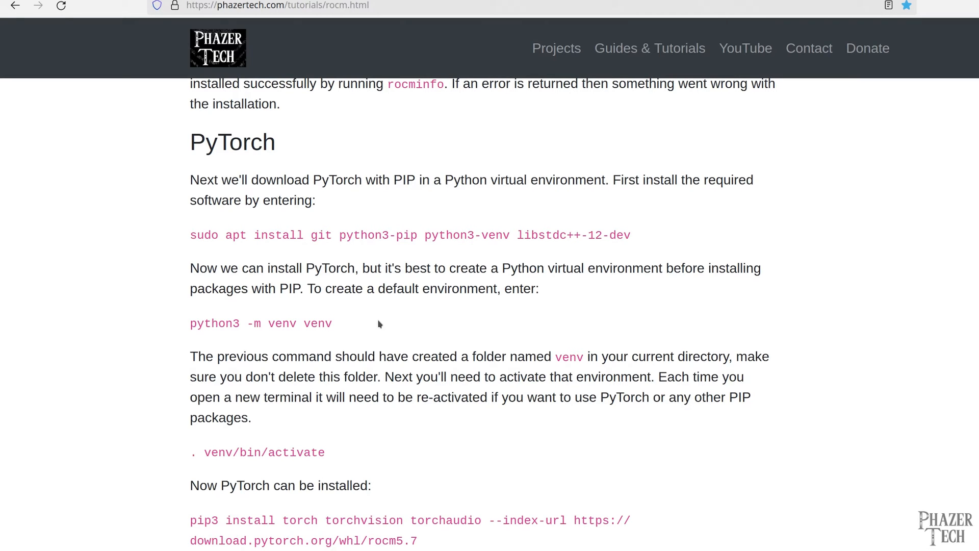
mouse_move(387, 322)
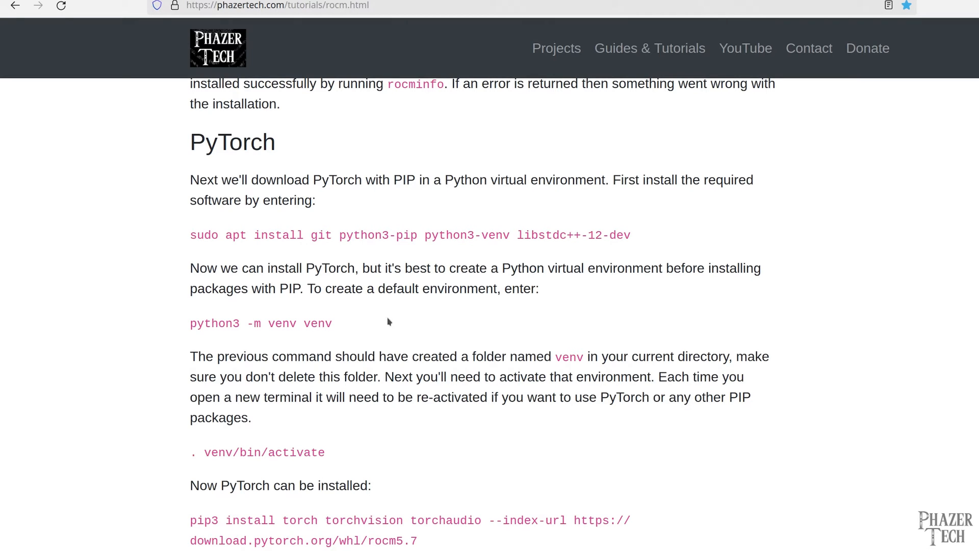
mouse_move(396, 318)
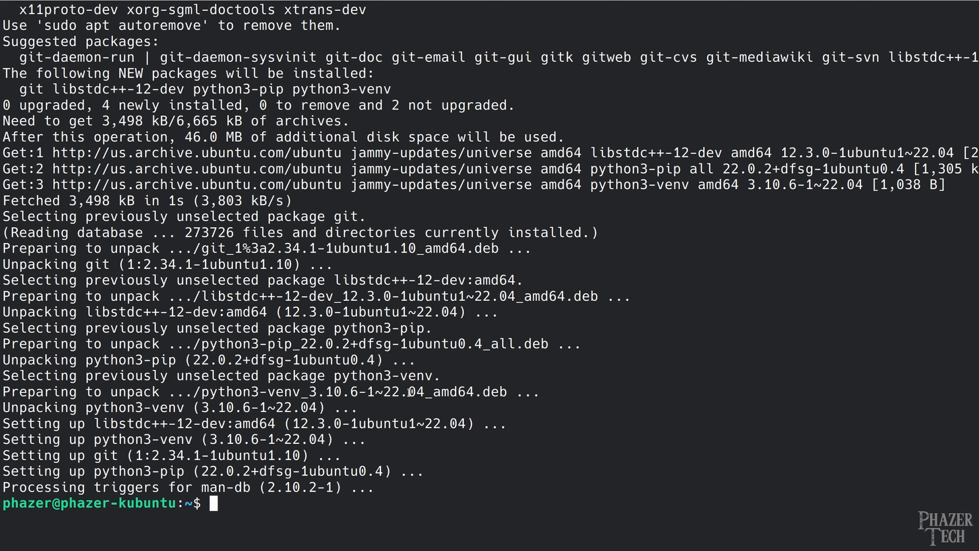
Change into Downloads, then create and activate a Python venv using the guide's commands.
type("cd D")
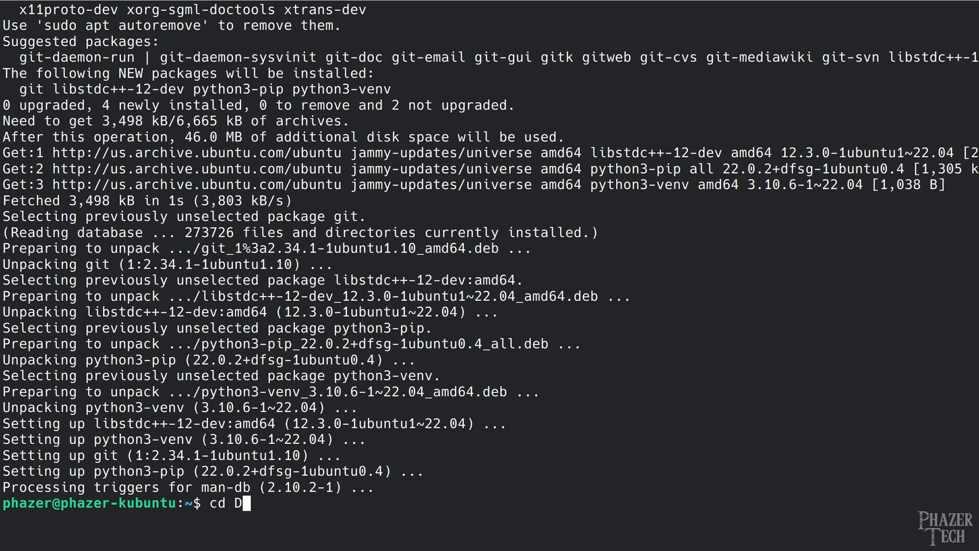
type("ownloads")
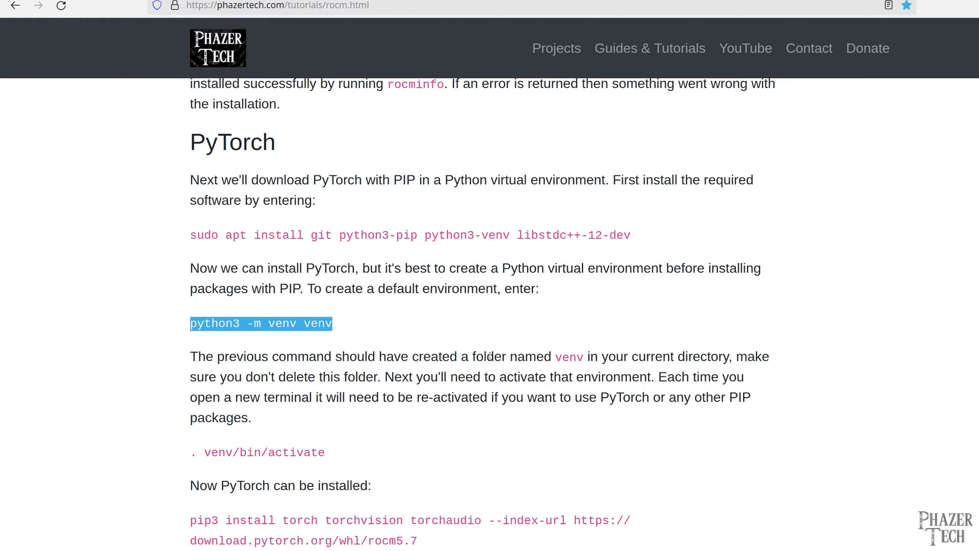
mouse_move(138, 503)
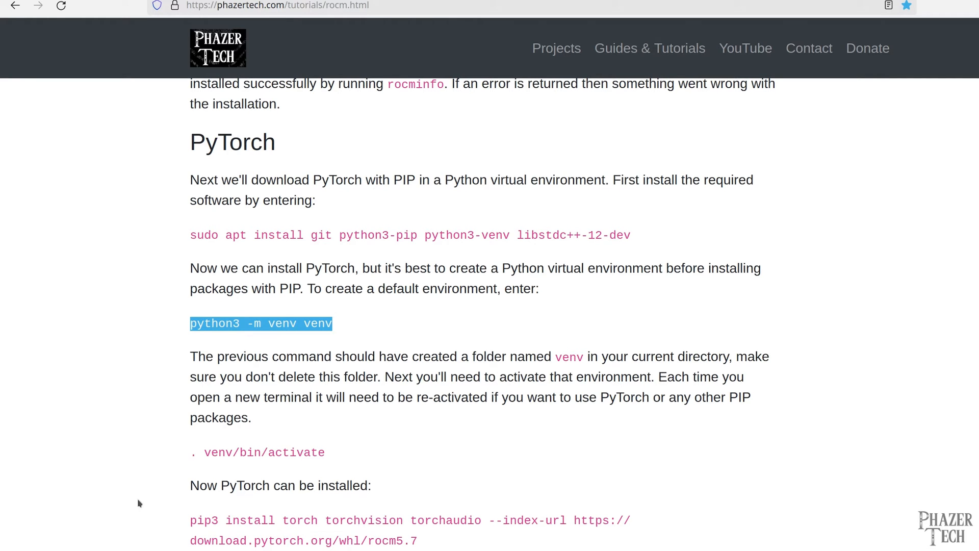
right_click(400, 412)
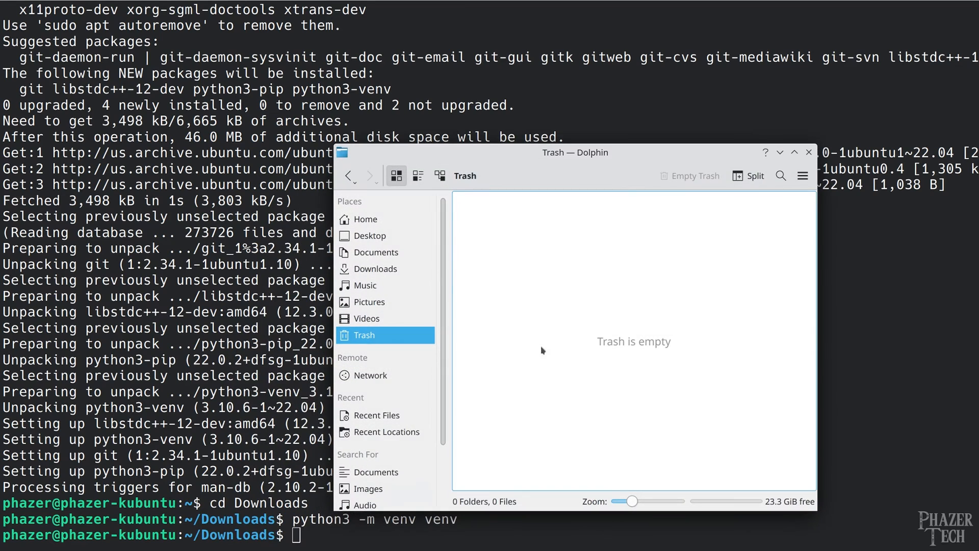
left_click(375, 268)
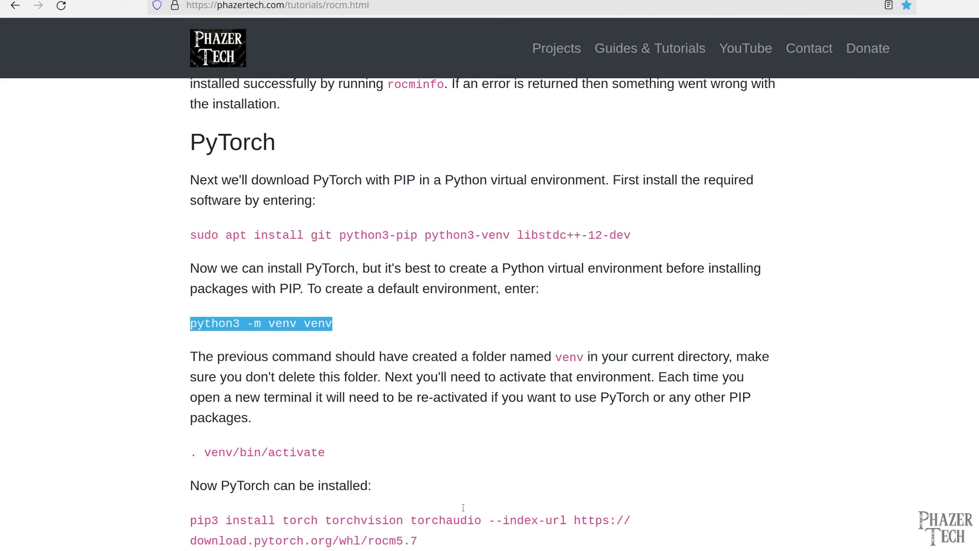
scroll("down", 3)
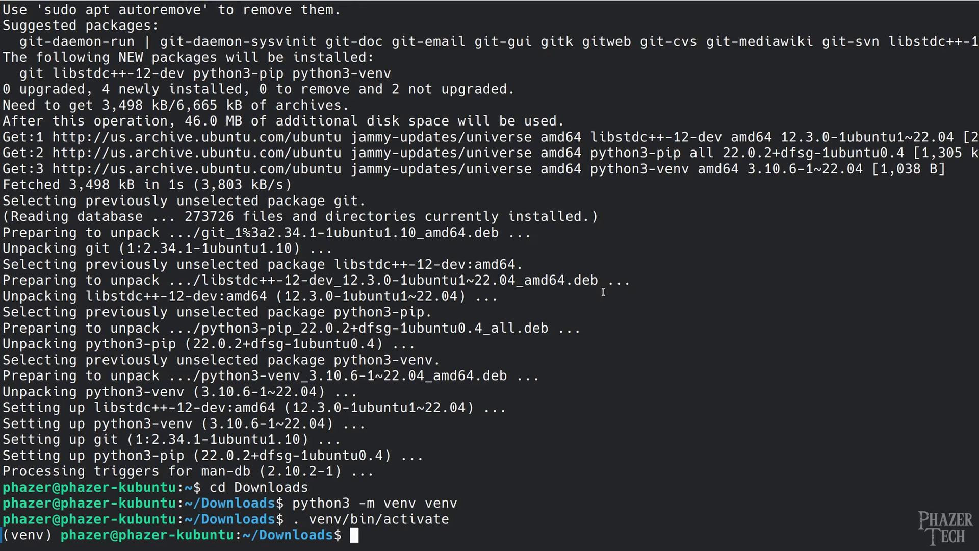
mouse_move(74, 534)
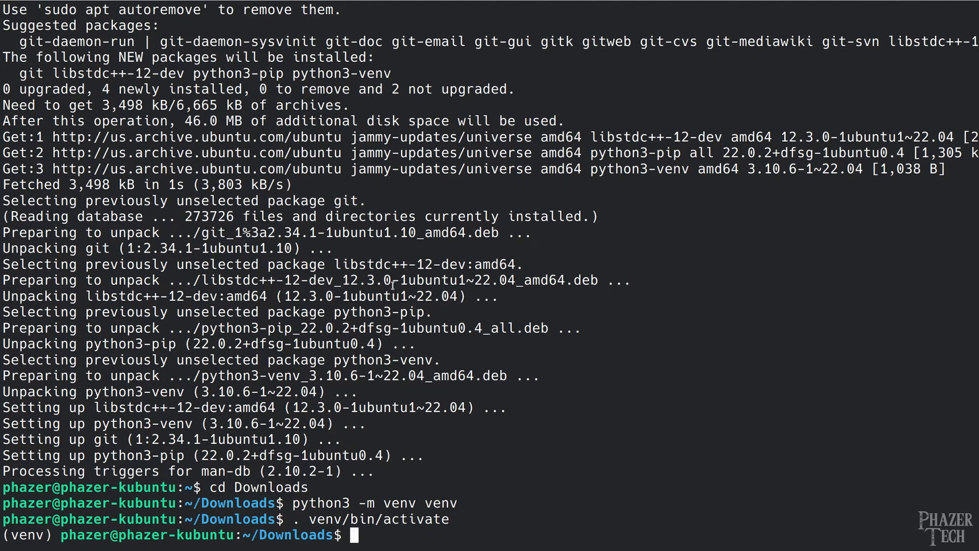
mouse_move(674, 180)
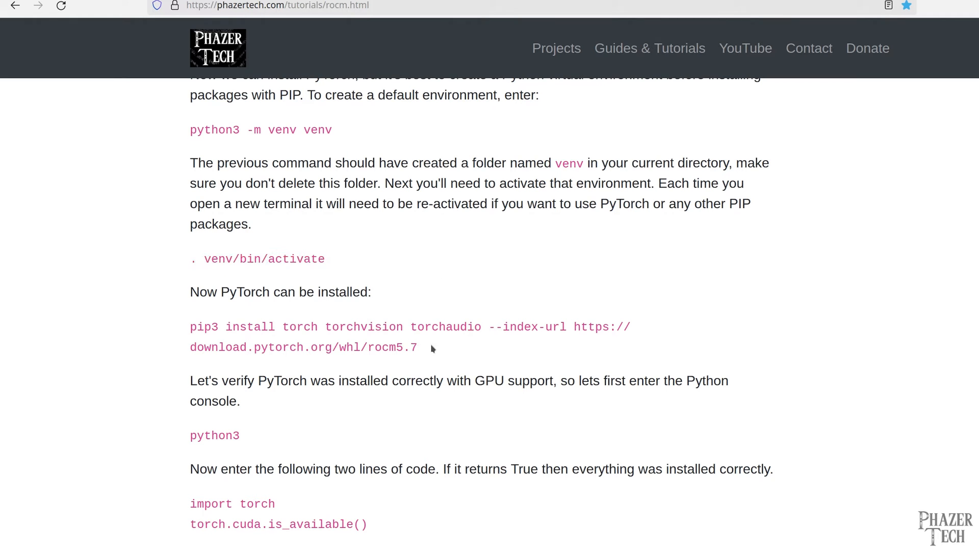
Install PyTorch for ROCm 5.7 via pip3 and confirm torch.cuda.is_available() returns True in python3.
left_click_drag(190, 326, 417, 347)
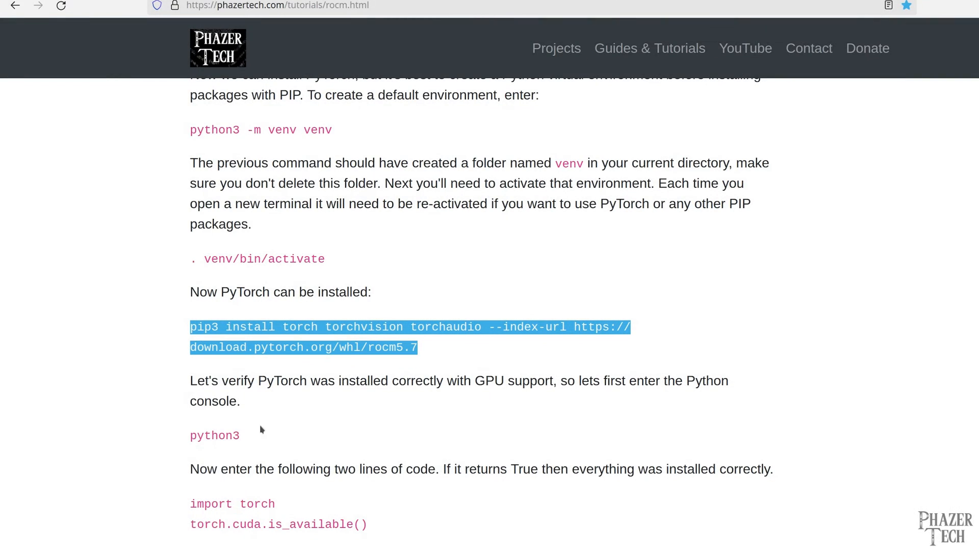
scroll("down", 3)
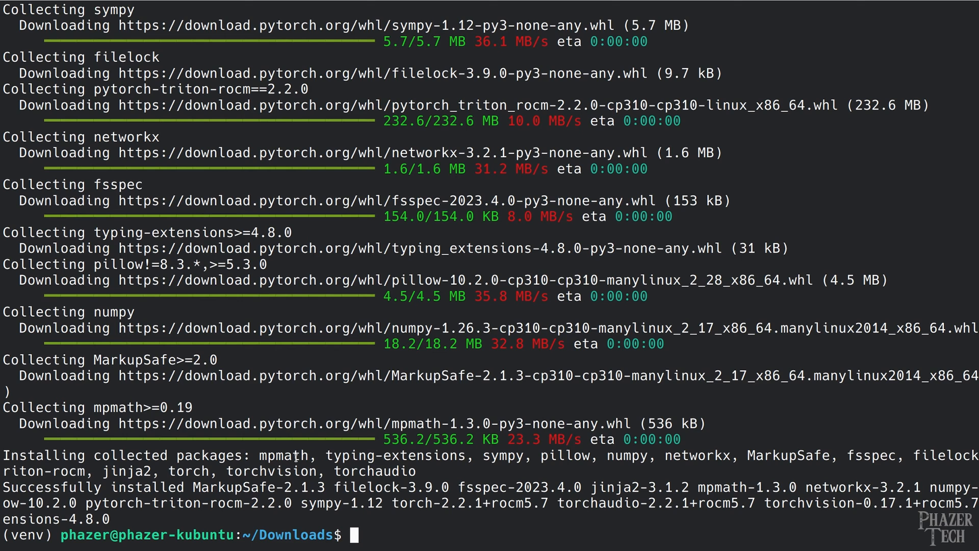
type("python3")
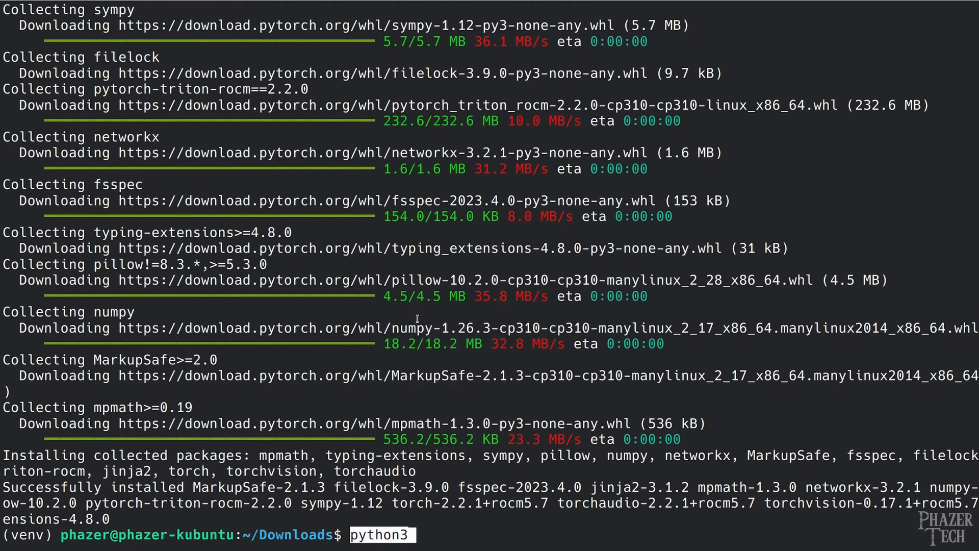
key("Return")
type("torch.cuda.is_available(")
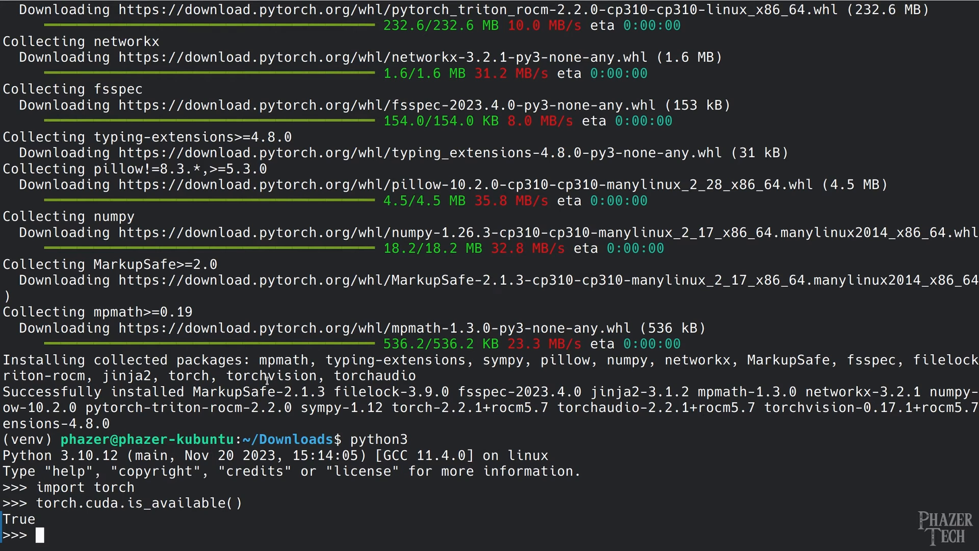
type("exit()")
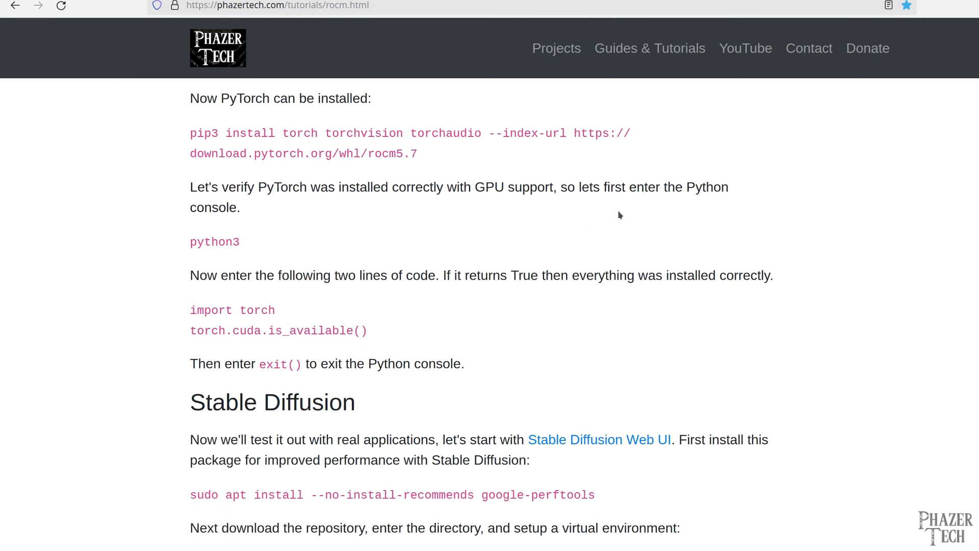
Copy the google-perftools install, stable-diffusion-webui clone/cd, and ./webui.sh launch commands from the guide.
scroll("down", 3)
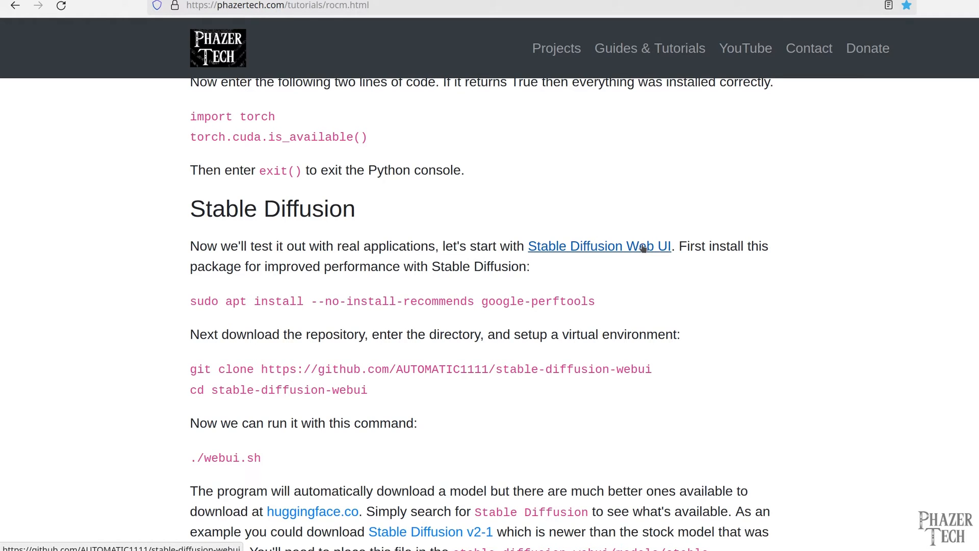
mouse_move(605, 306)
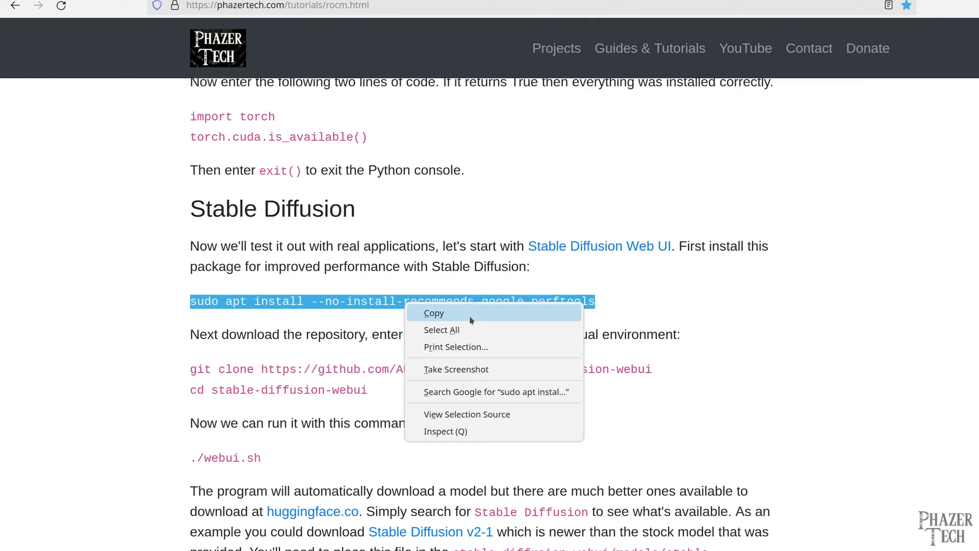
left_click(433, 313)
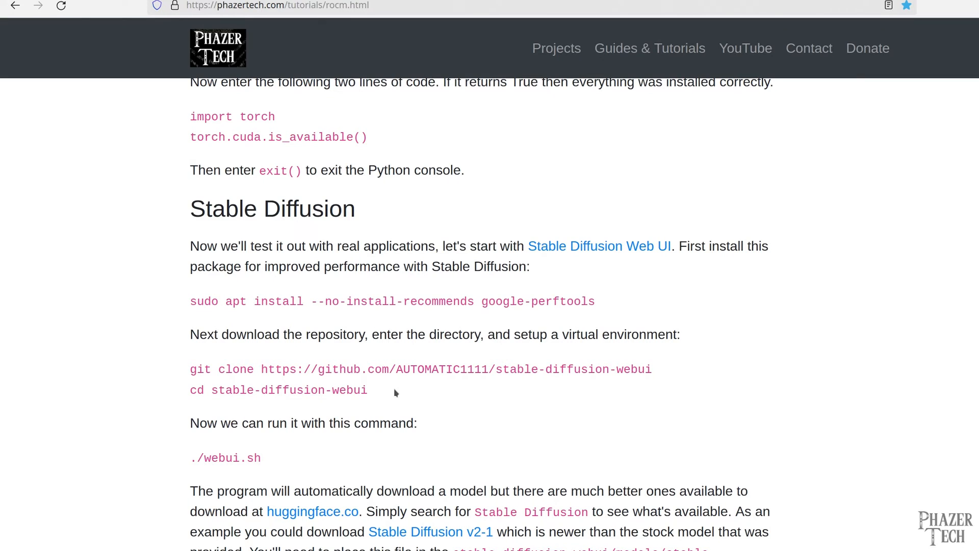
left_click_drag(191, 370, 369, 391)
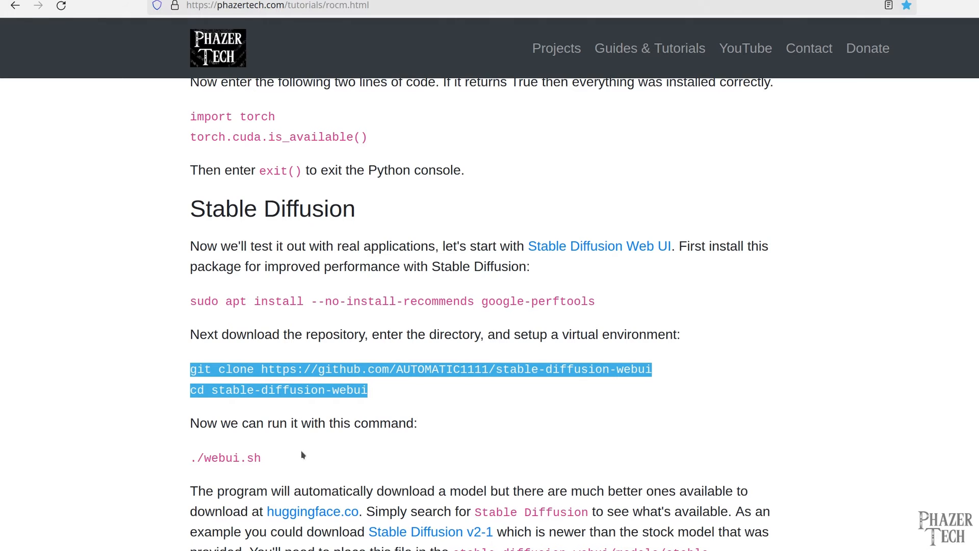
scroll("down", 3)
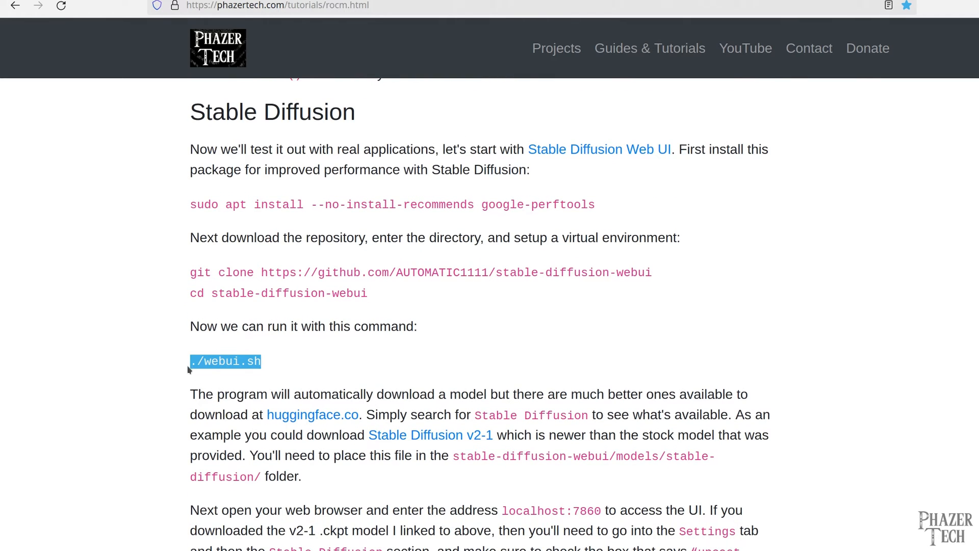
right_click(406, 406)
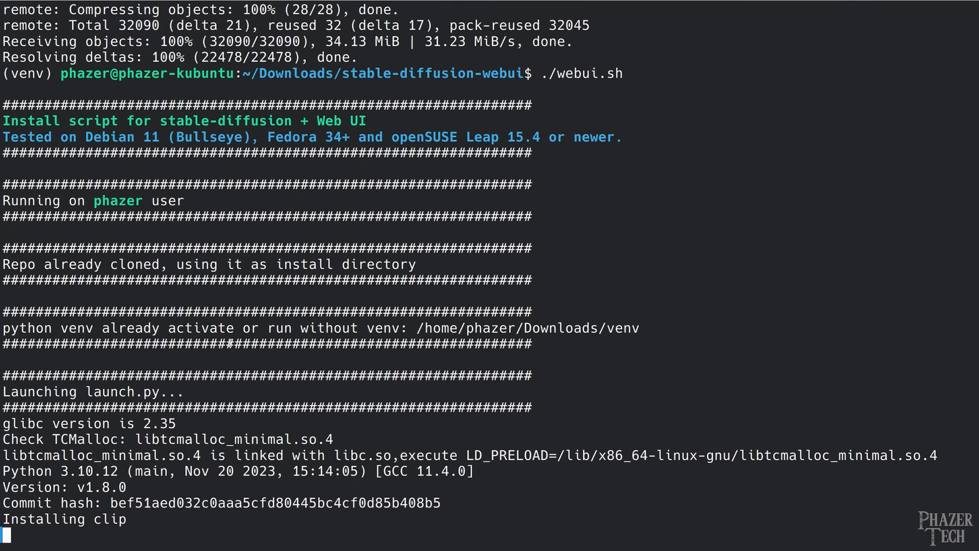
mouse_move(548, 104)
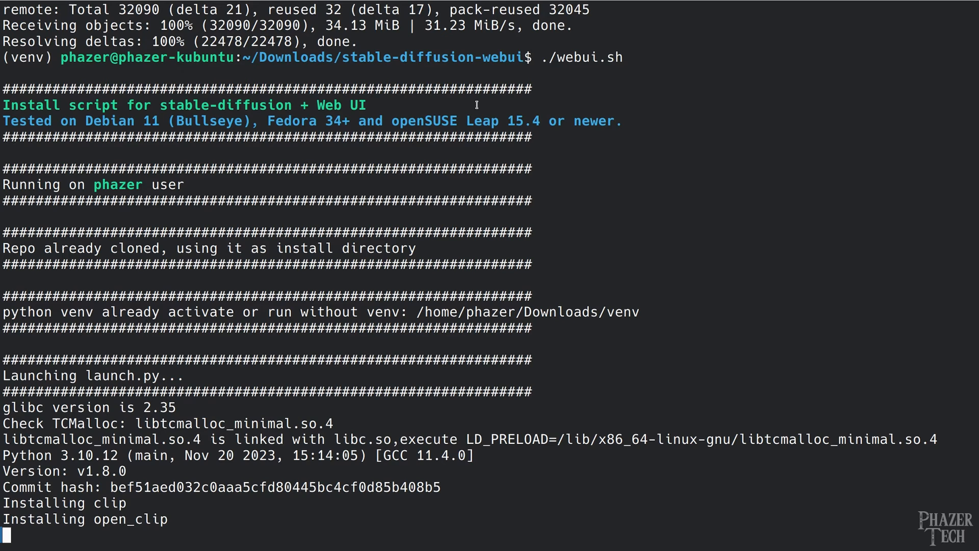
Scroll the ROCm tutorial down to the stable-diffusion-webui model download instructions.
scroll("down", 3)
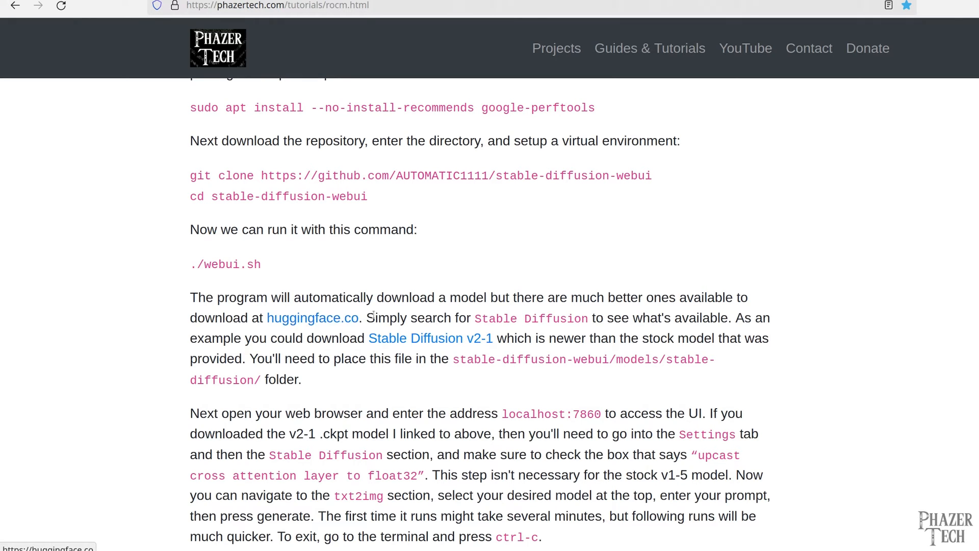
On huggingface.co, search 'stable diffusion' and start downloading the Stable Diffusion v2-1 checkpoint.
left_click(313, 318)
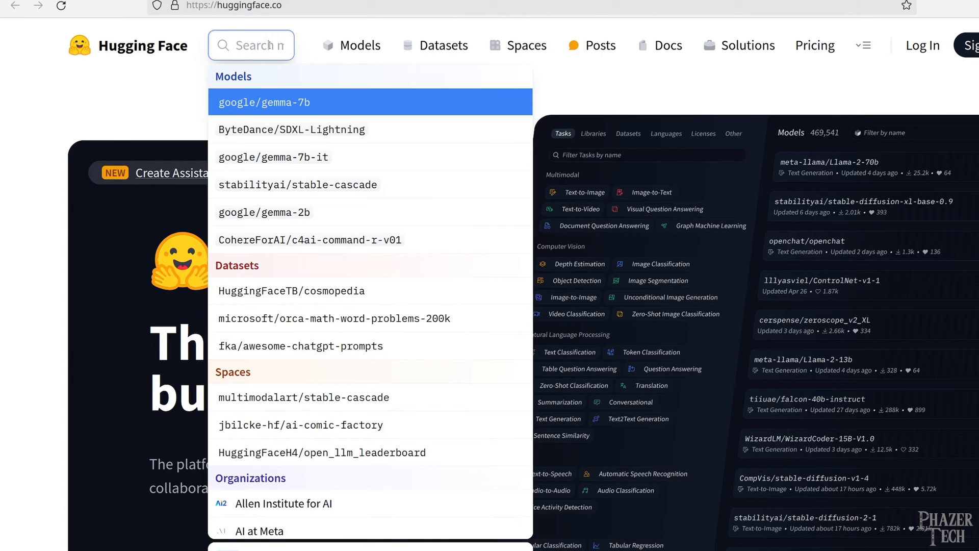
type("st")
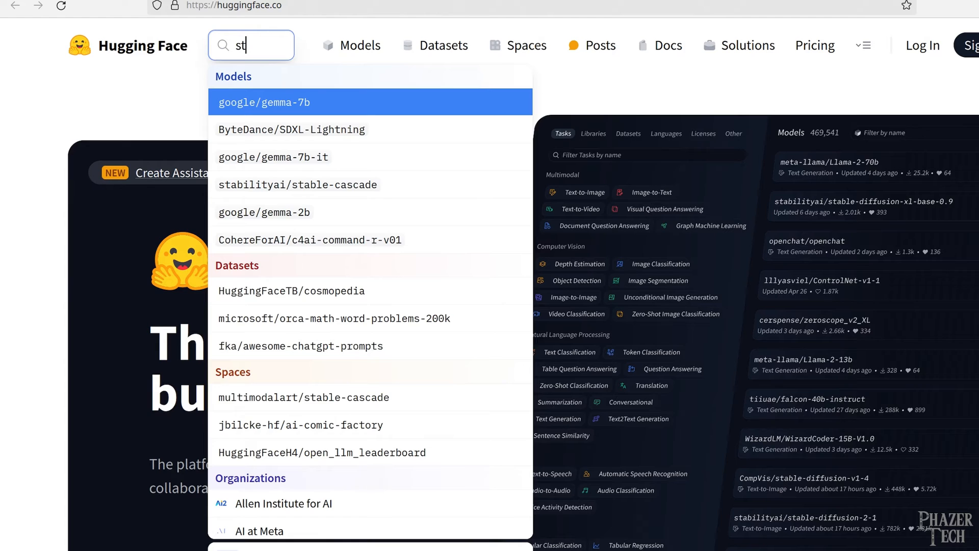
type("diffusion")
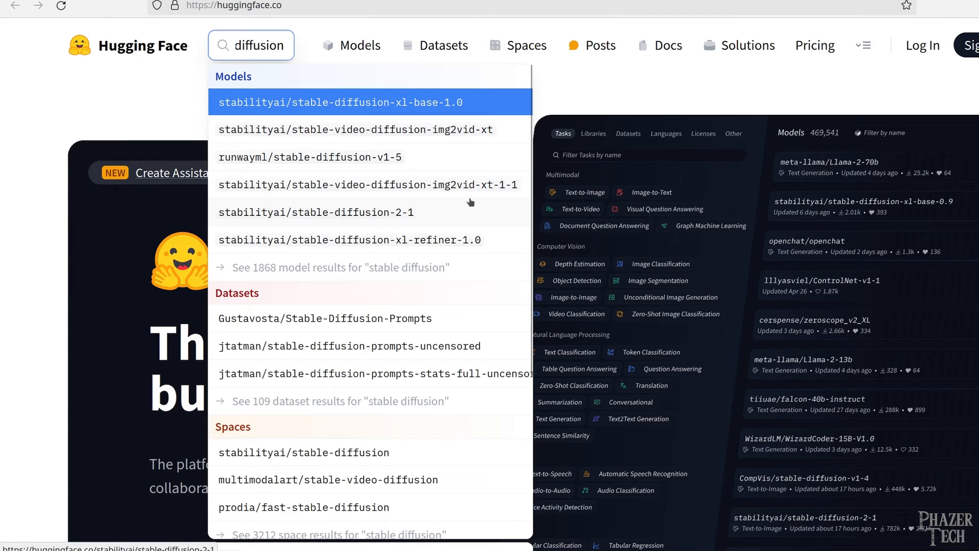
mouse_move(473, 188)
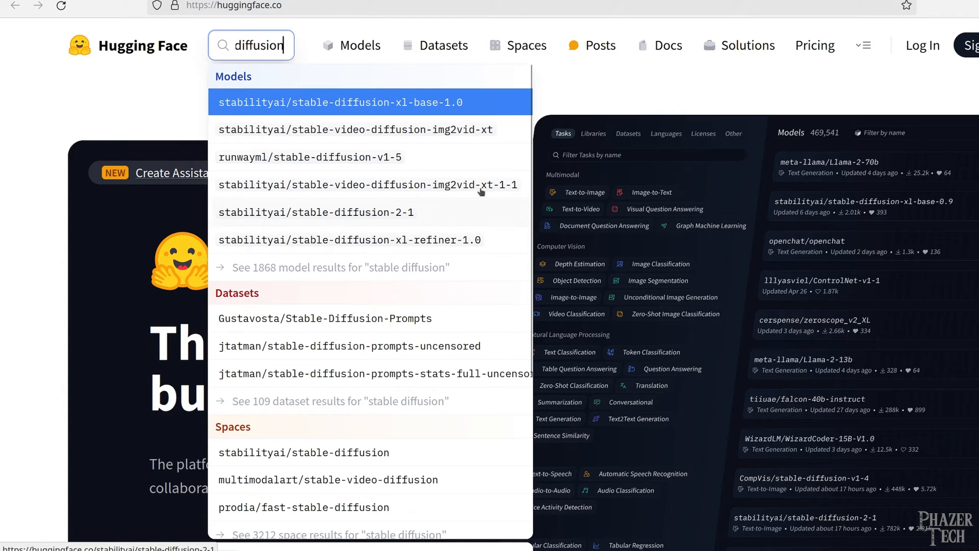
mouse_move(406, 159)
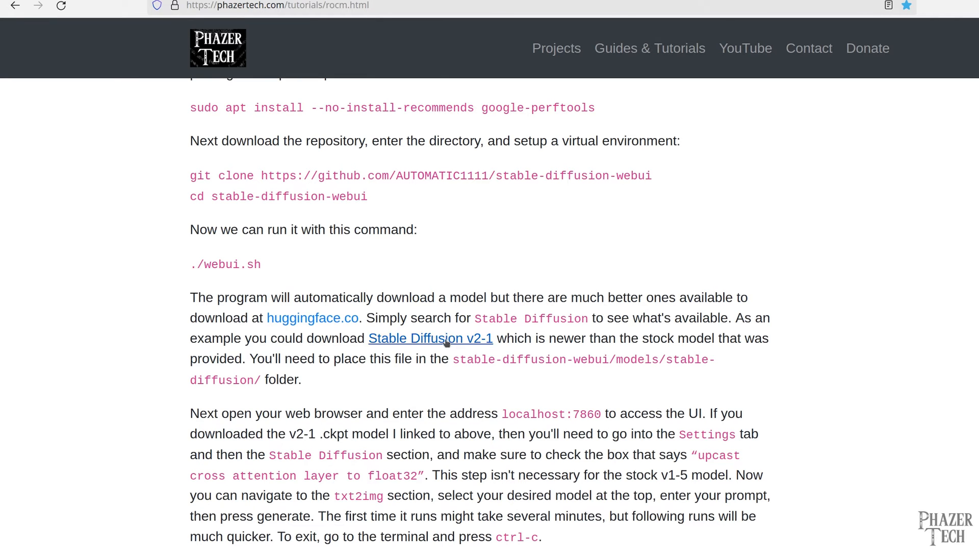
mouse_move(447, 343)
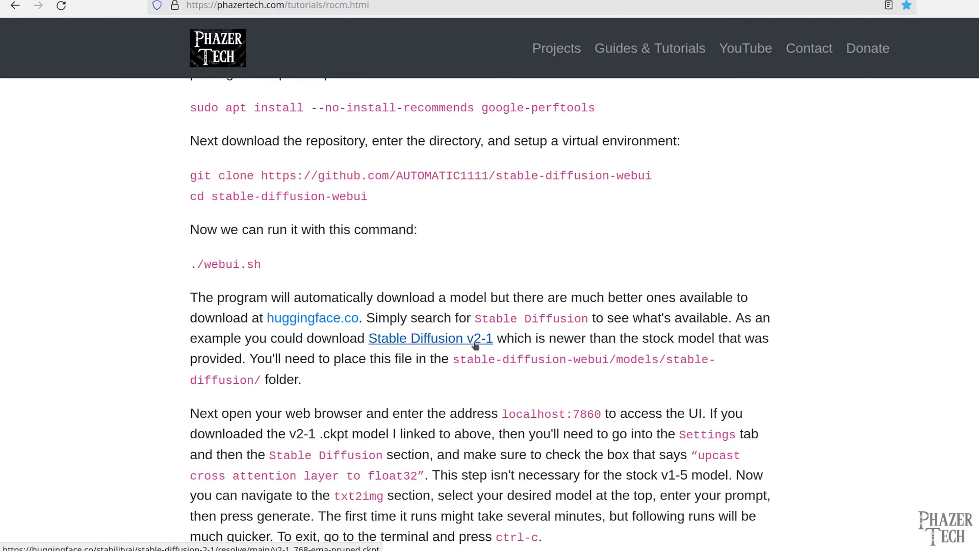
left_click(430, 338)
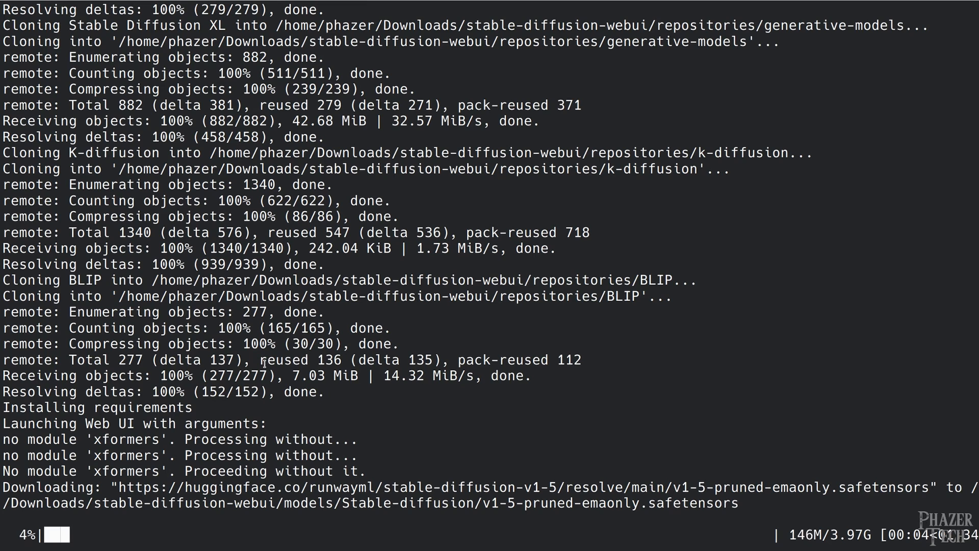
mouse_move(438, 458)
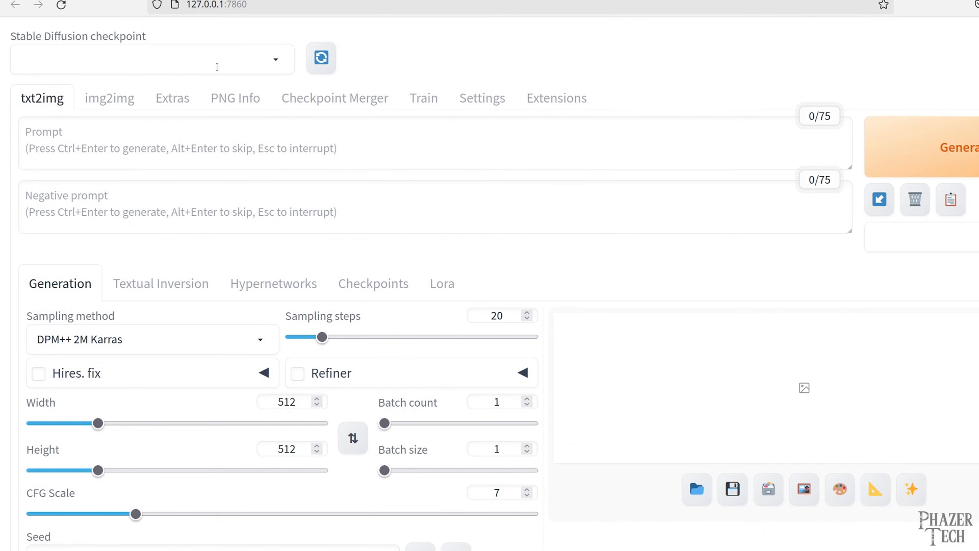
mouse_move(294, 22)
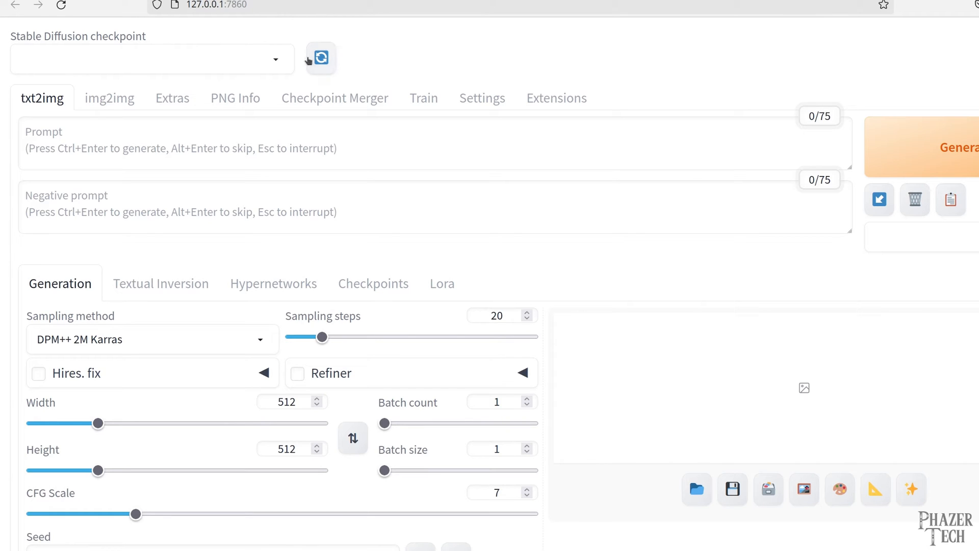
mouse_move(230, 21)
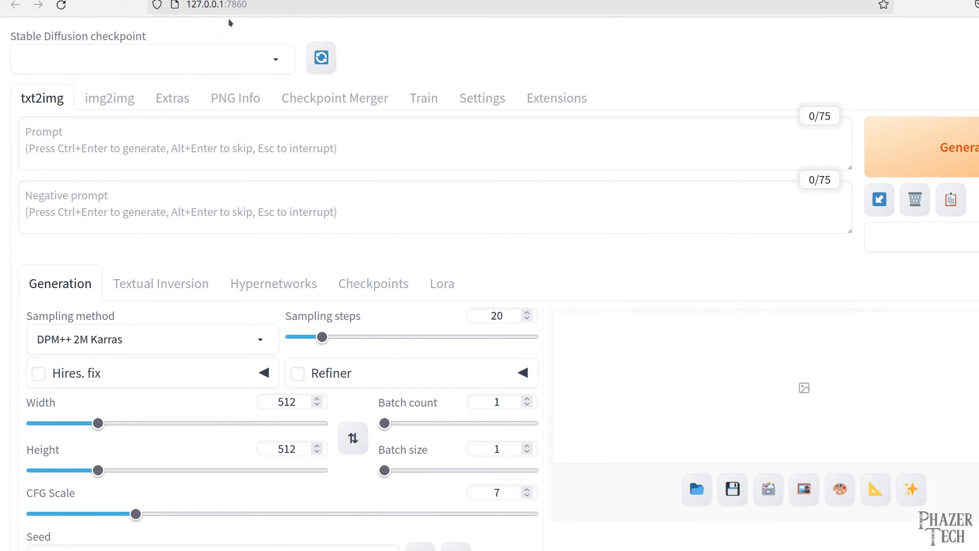
Bring up Dolphin's Downloads folder showing the v2-1_768-ema-pruned.ckpt checkpoint.
left_click(216, 6)
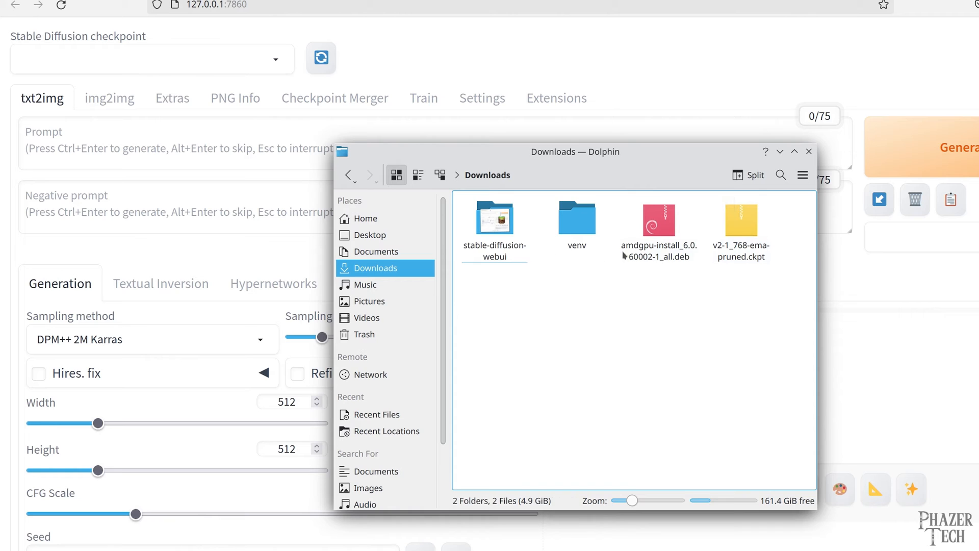
Browse into stable-diffusion-webui/models/Stable-diffusion holding v1-5-pruned-emaonly.safetensors.
right_click(493, 218)
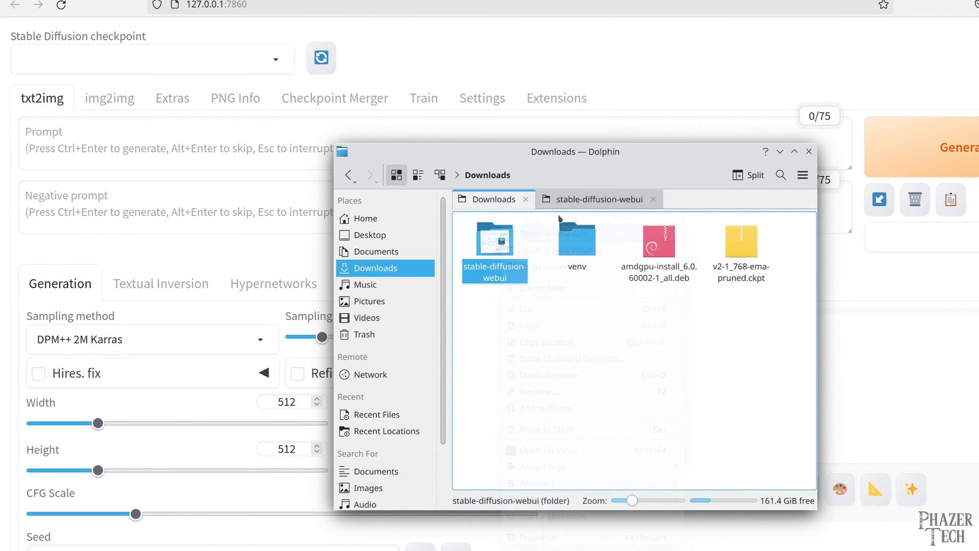
double_click(493, 240)
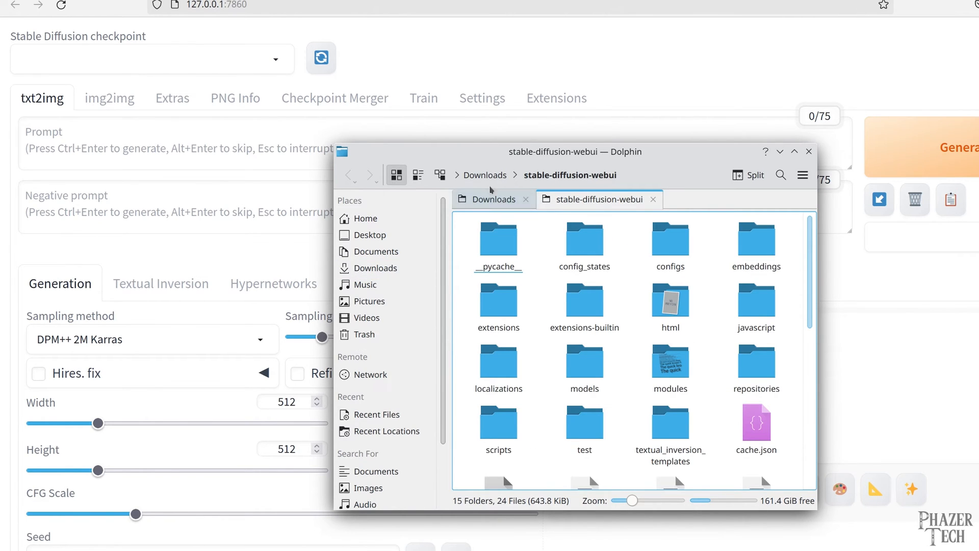
mouse_move(621, 240)
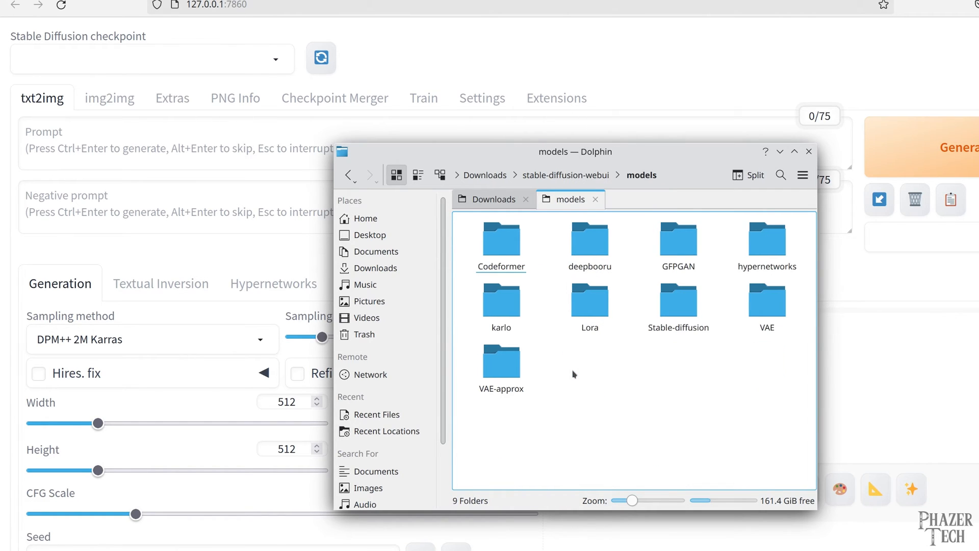
left_click(679, 302)
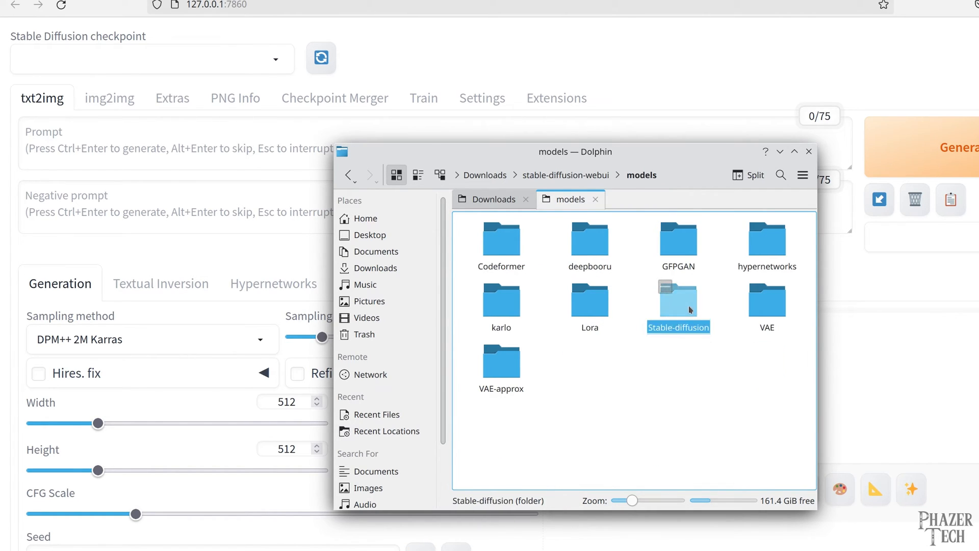
double_click(678, 300)
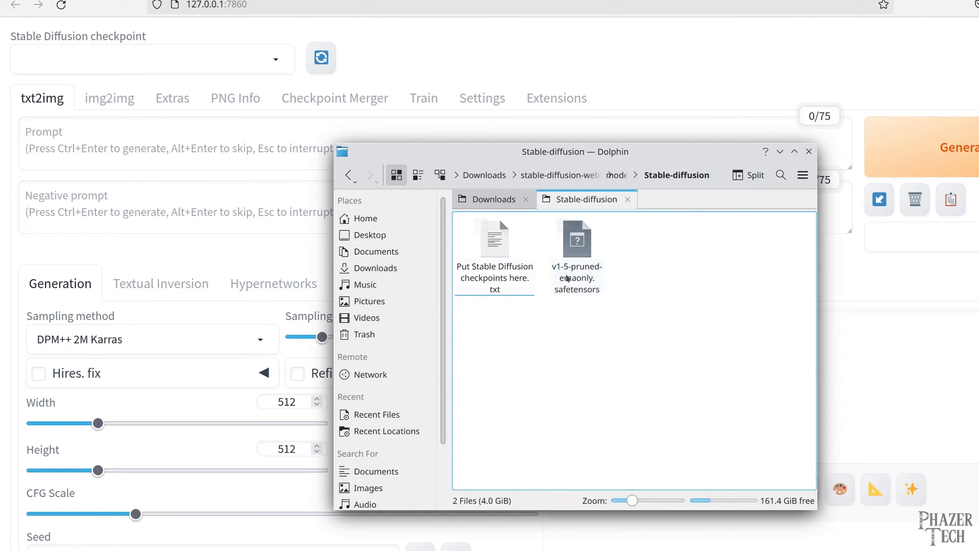
Return to the Downloads view and close Dolphin to reveal the web UI.
left_click(493, 199)
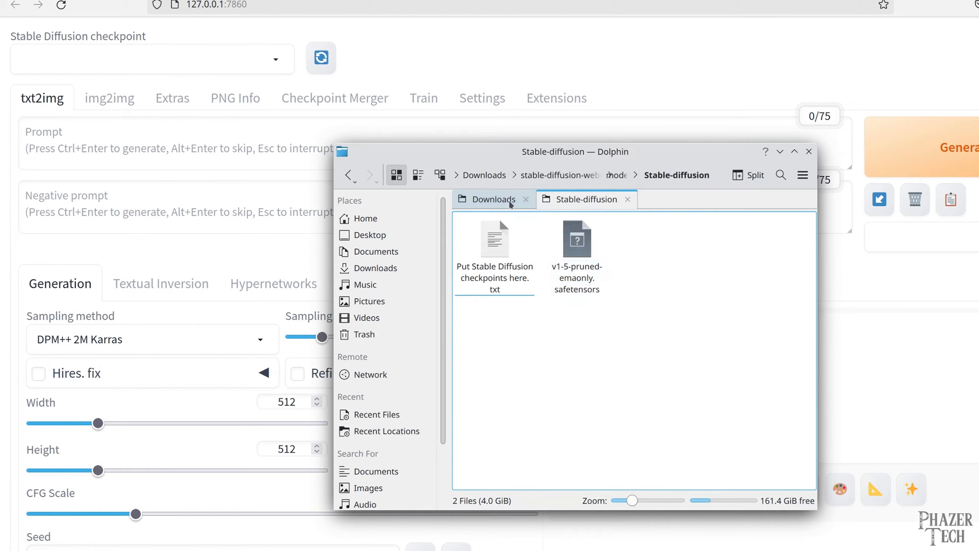
left_click(493, 199)
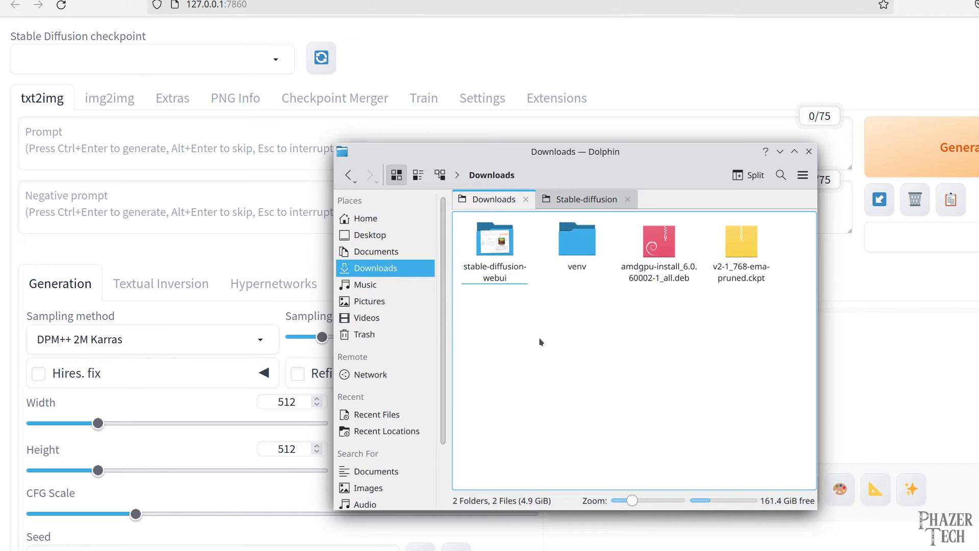
left_click(741, 241)
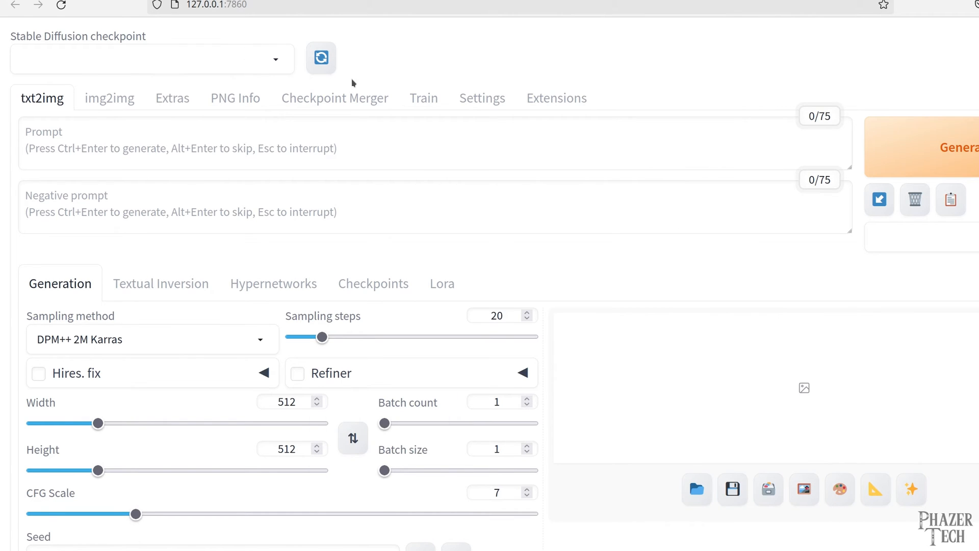
mouse_move(320, 58)
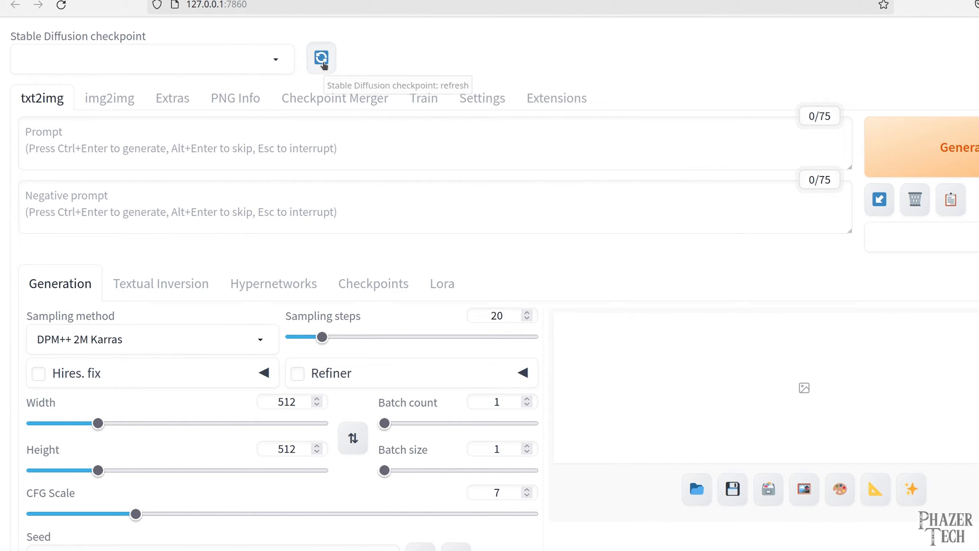
Refresh the checkpoint list and load the v1-5-pruned-emaonly model.
left_click(150, 59)
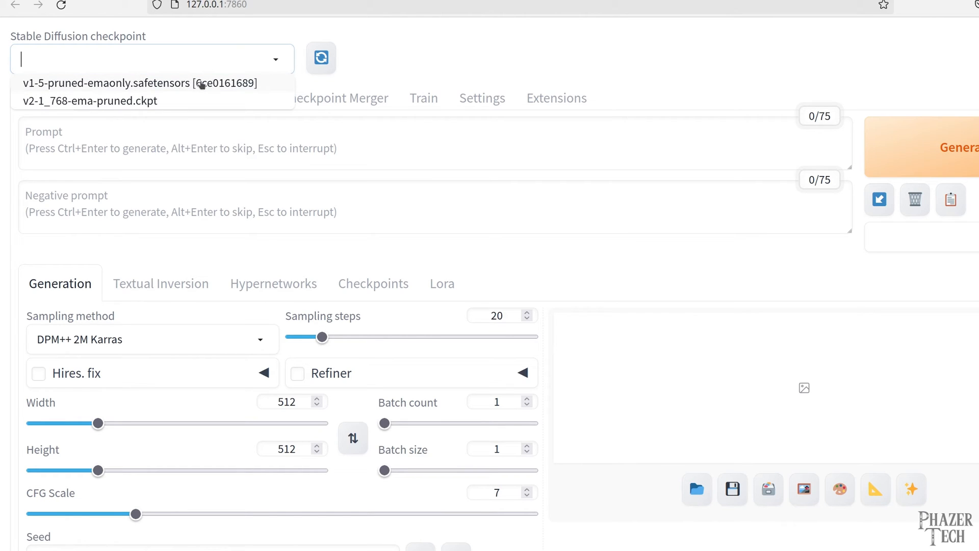
left_click(139, 83)
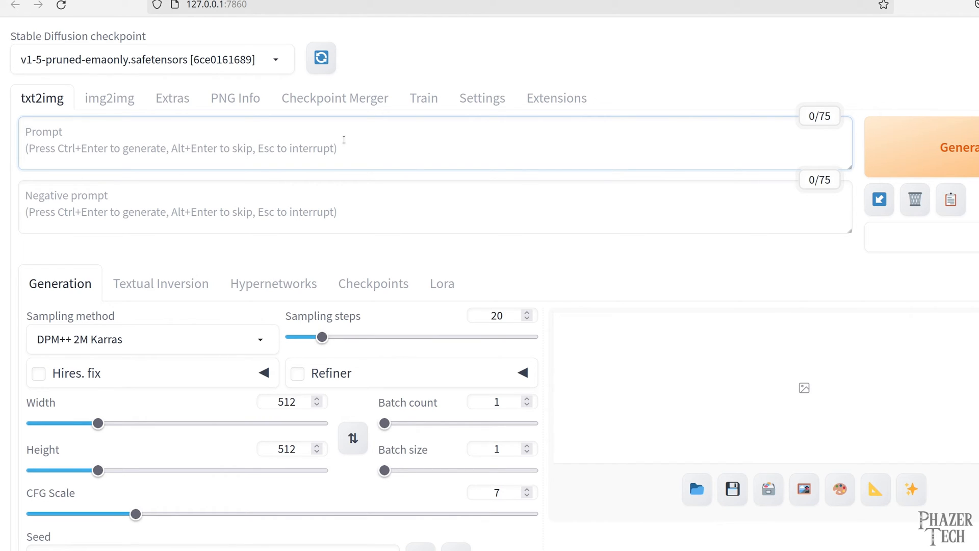
Generate a 512×512 image from the prompt 'Stable Diffusion'.
type("Stable Diffusion")
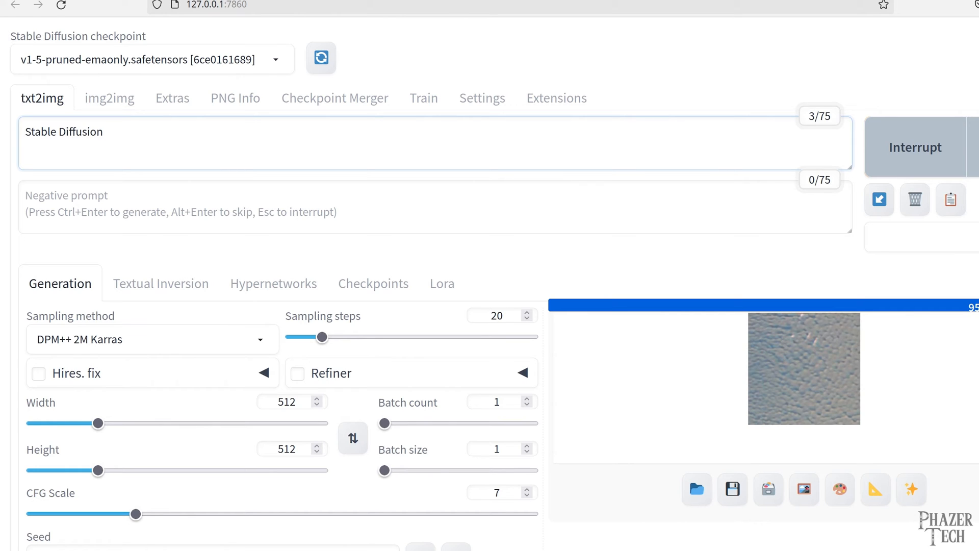
left_click(106, 131)
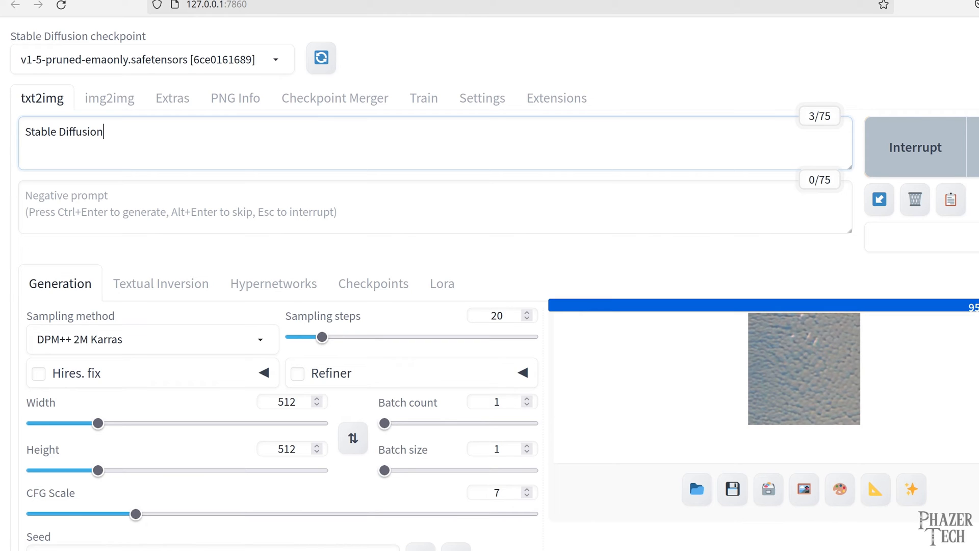
scroll("down", 3)
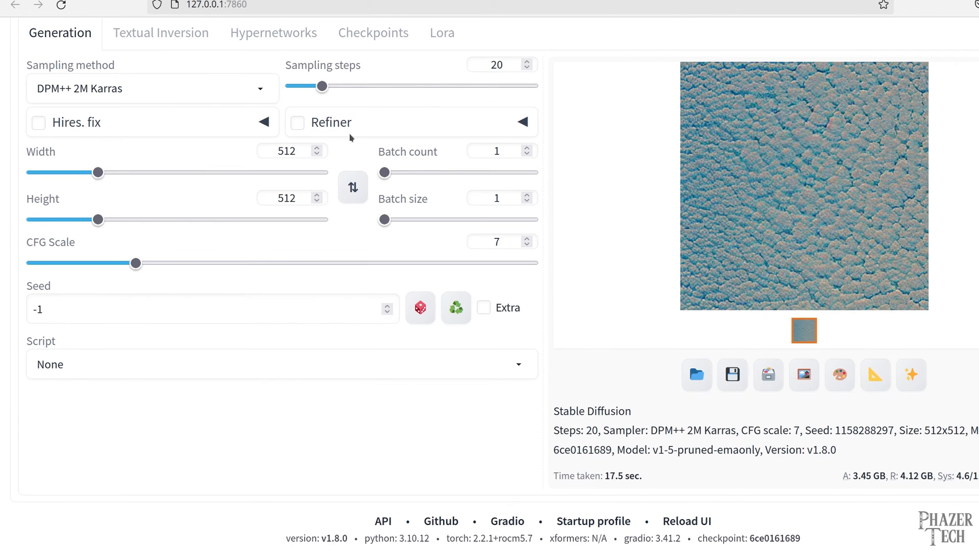
mouse_move(586, 244)
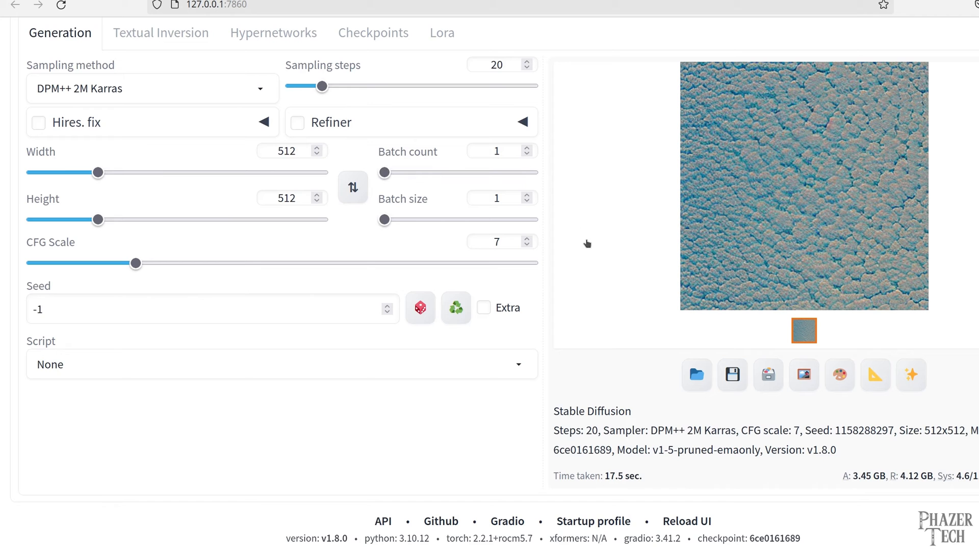
scroll("down", 3)
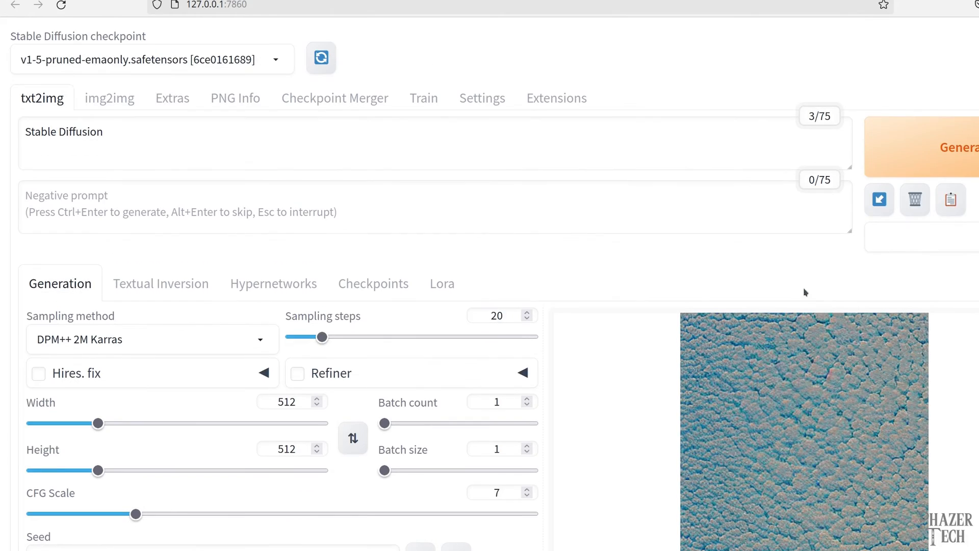
Replace the prompt with 'smiley face' and switch the checkpoint to v2-1_768-ema-pruned.ckpt.
double_click(63, 132)
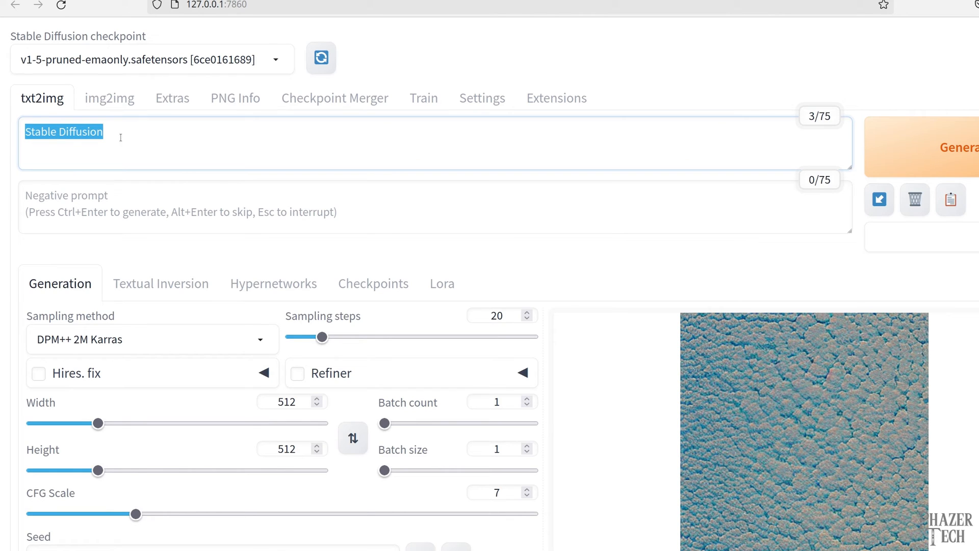
type("smiley face")
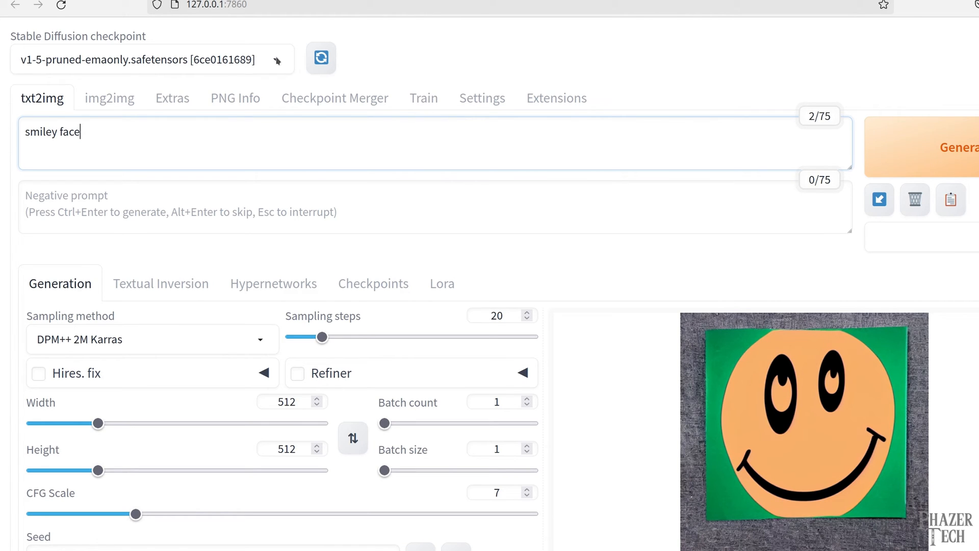
left_click(150, 59)
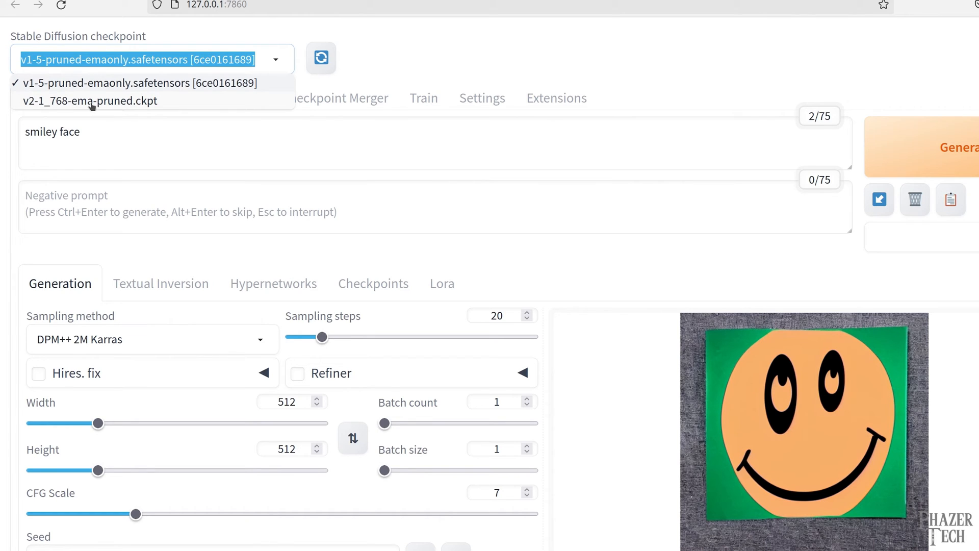
left_click(88, 101)
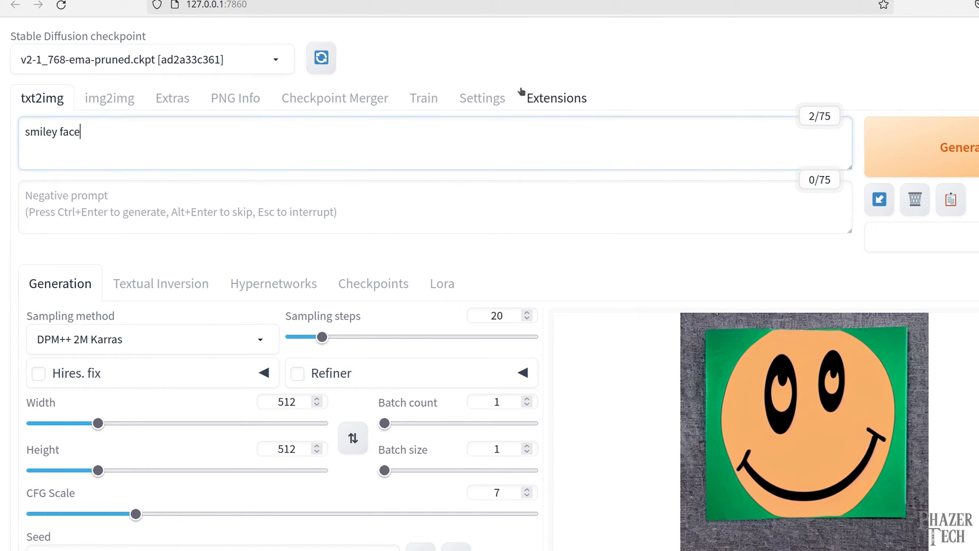
mouse_move(79, 71)
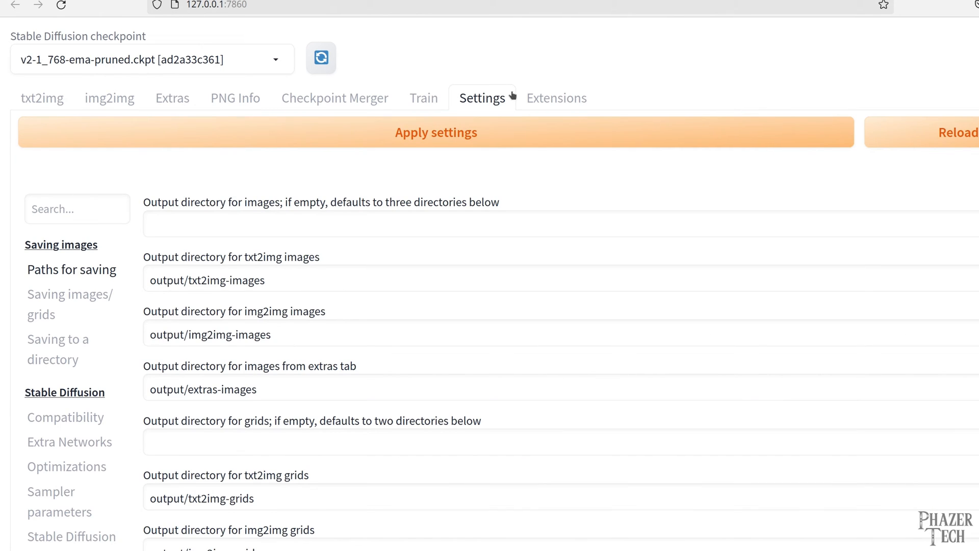
Enable 'Upcast cross attention layer to float32' in the Stable Diffusion settings.
scroll("down", 3)
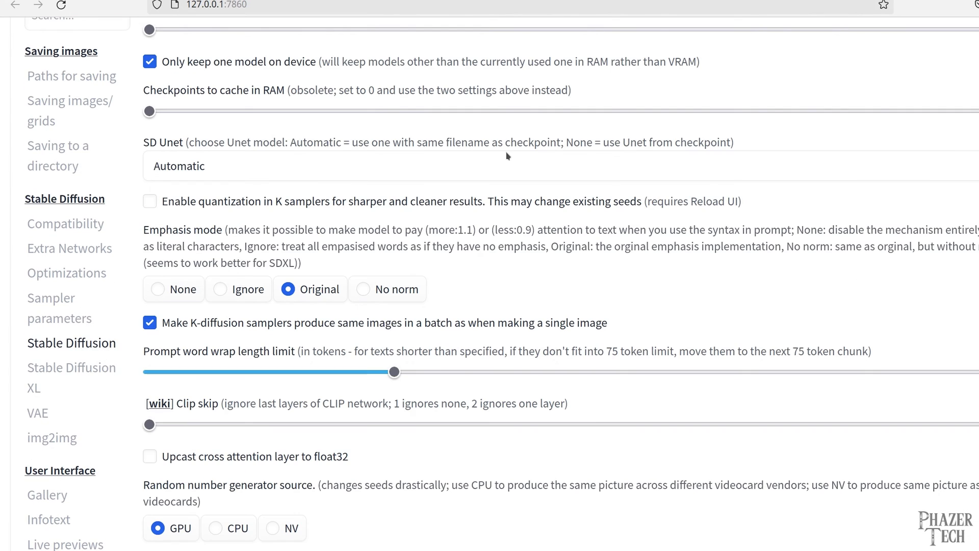
scroll("down", 3)
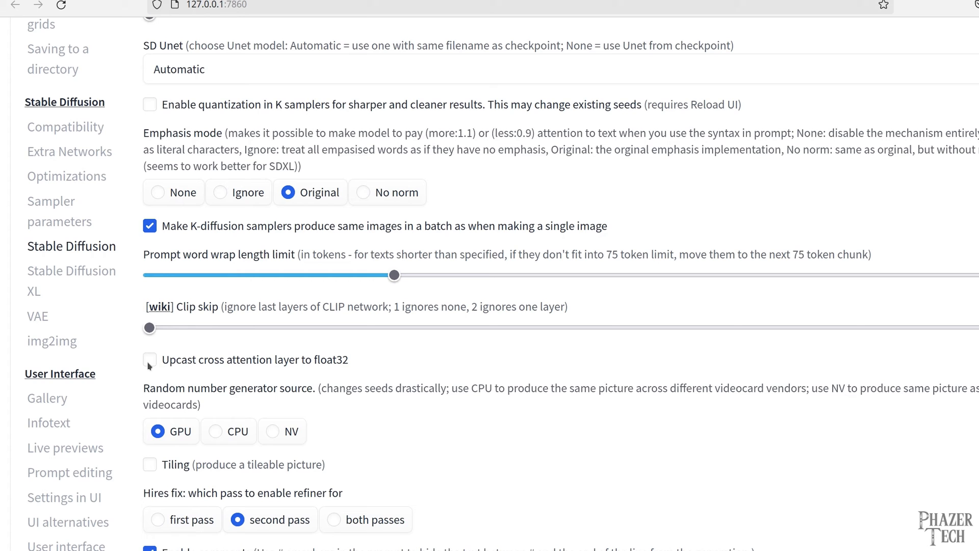
left_click(149, 360)
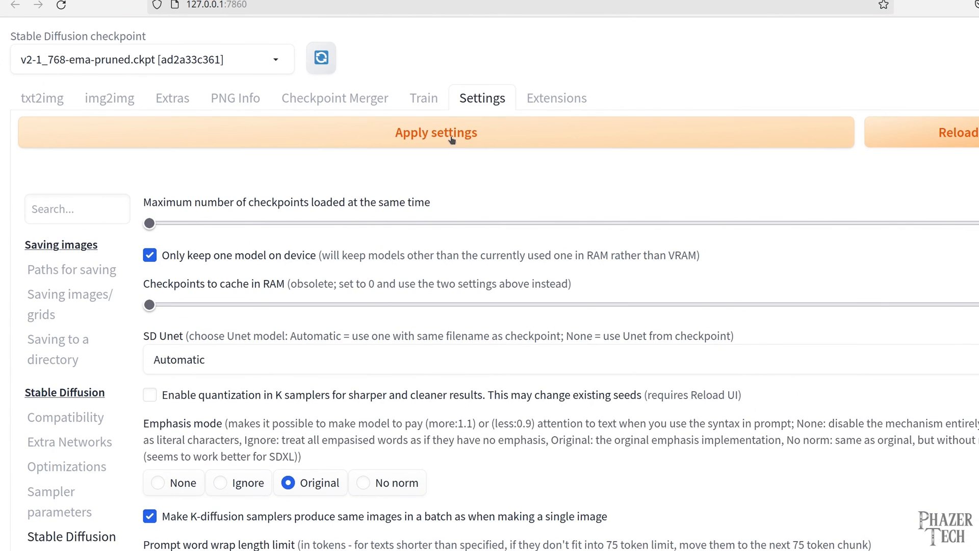
Apply the changed settings and reload the UI.
left_click(435, 132)
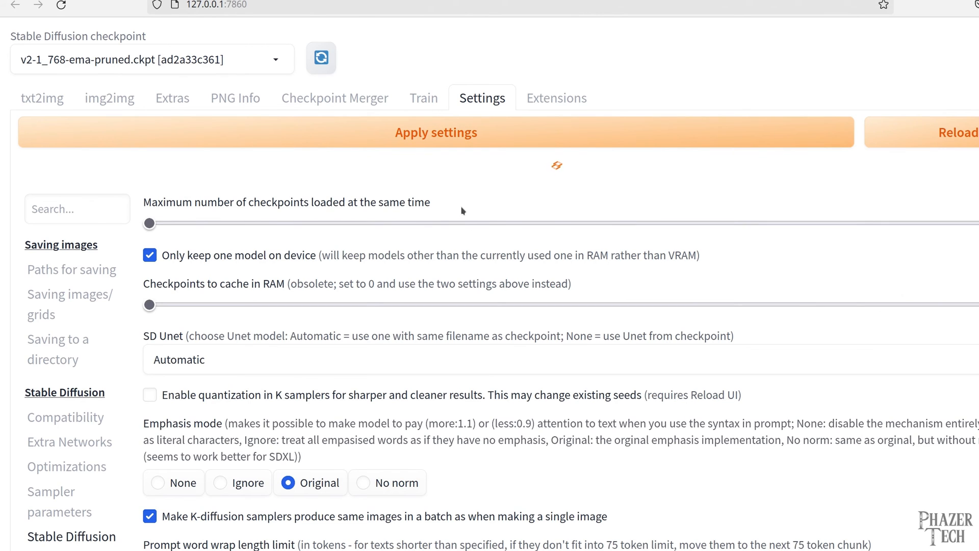
left_click(436, 132)
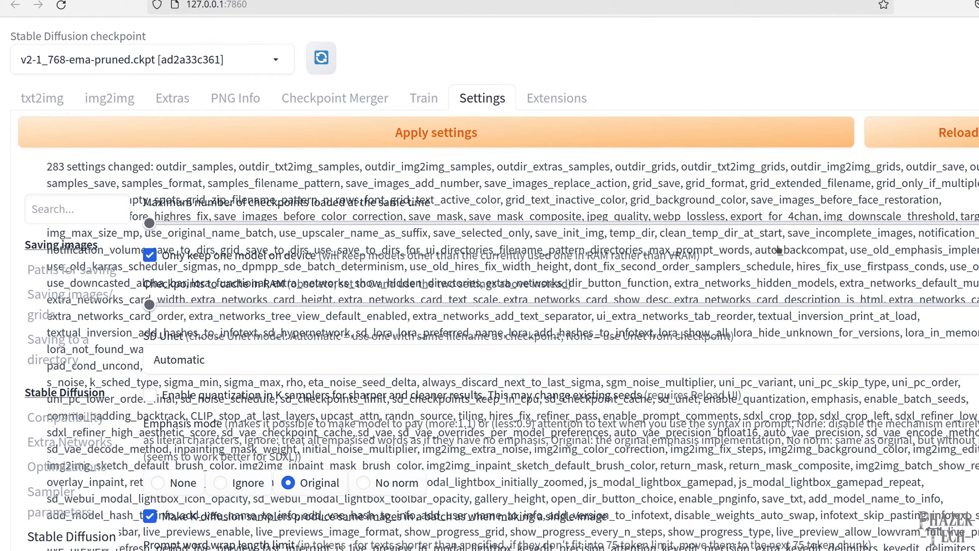
mouse_move(958, 132)
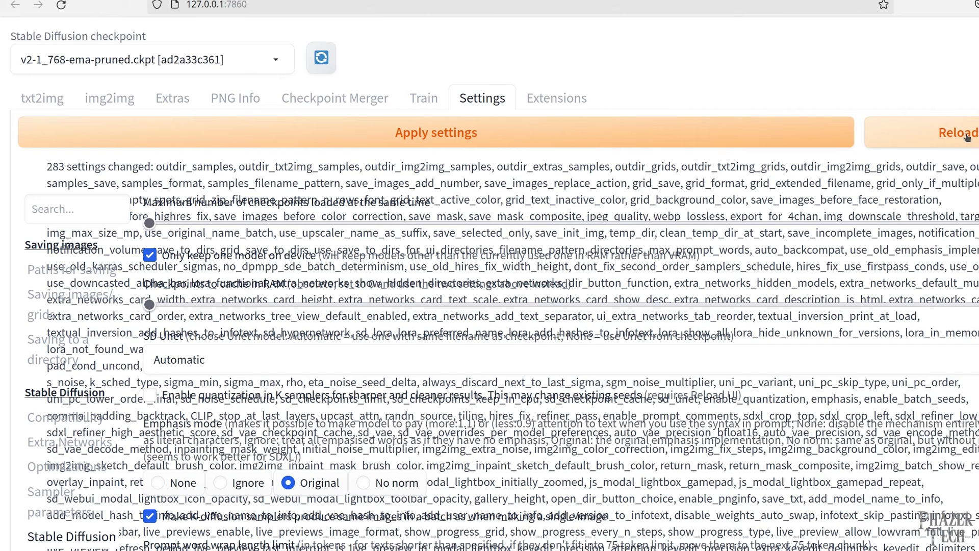
left_click(958, 132)
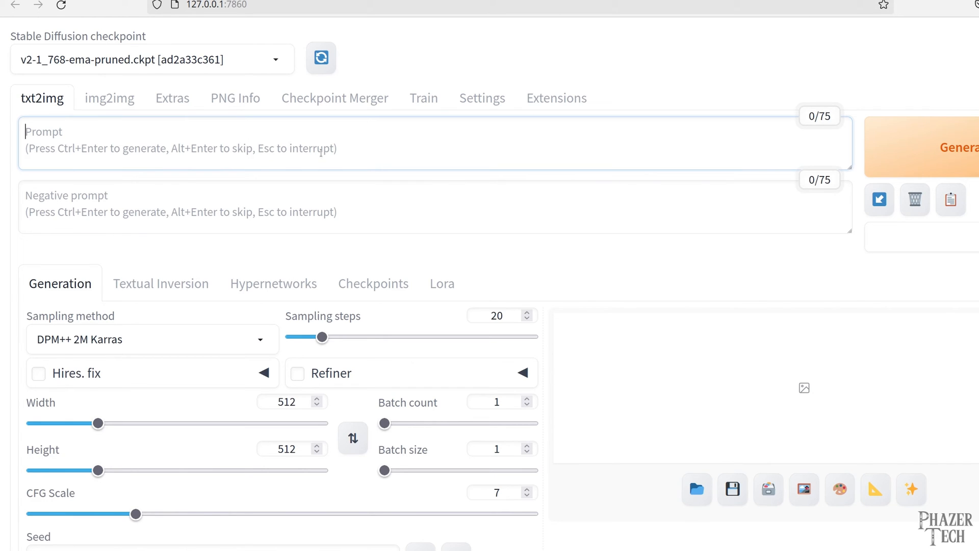
Generate an image from the prompt 'Stable diffusion' with the v2-1 model.
type("Stable")
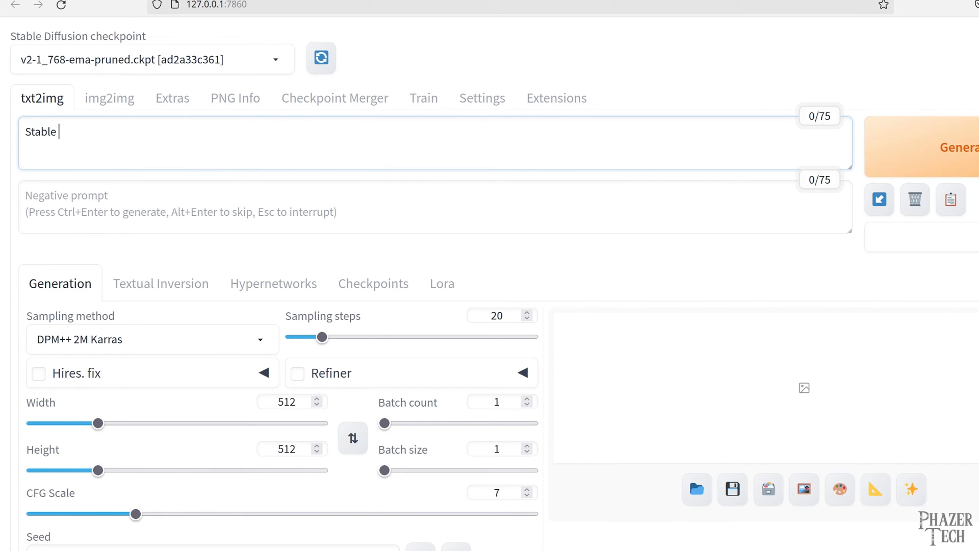
type("diffusio")
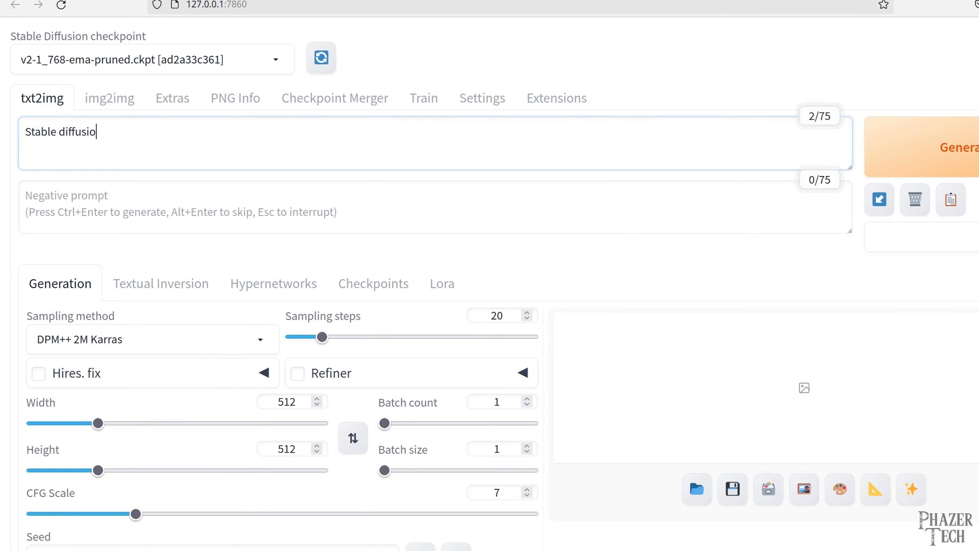
left_click(959, 147)
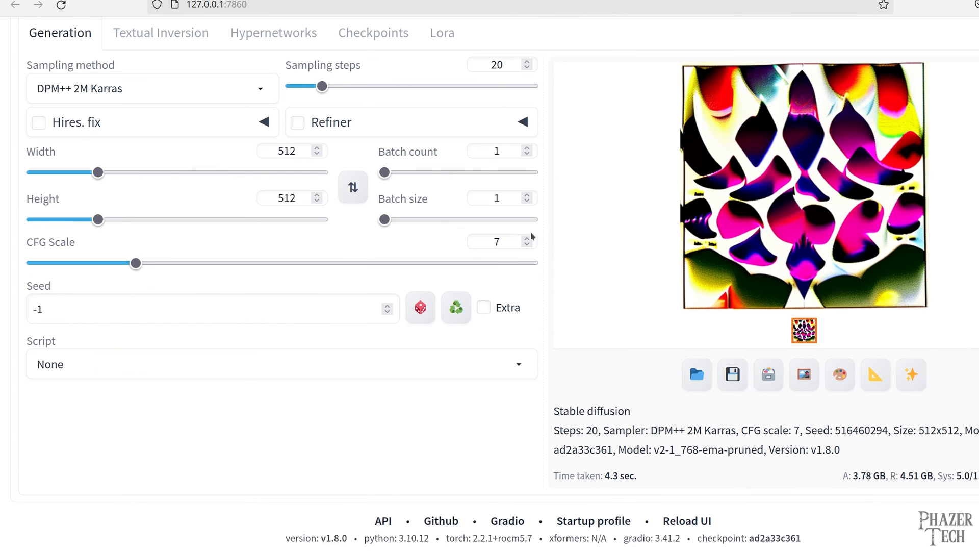
mouse_move(851, 209)
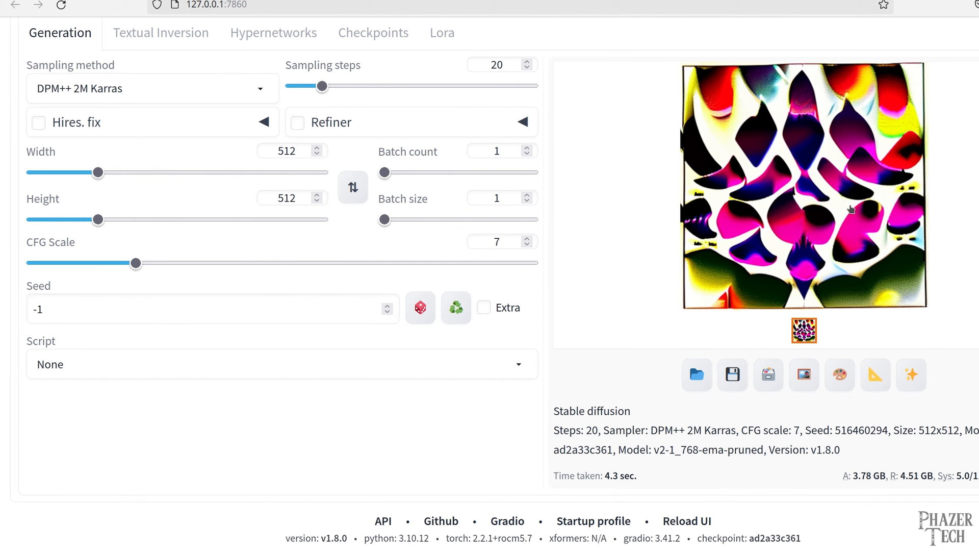
mouse_move(718, 233)
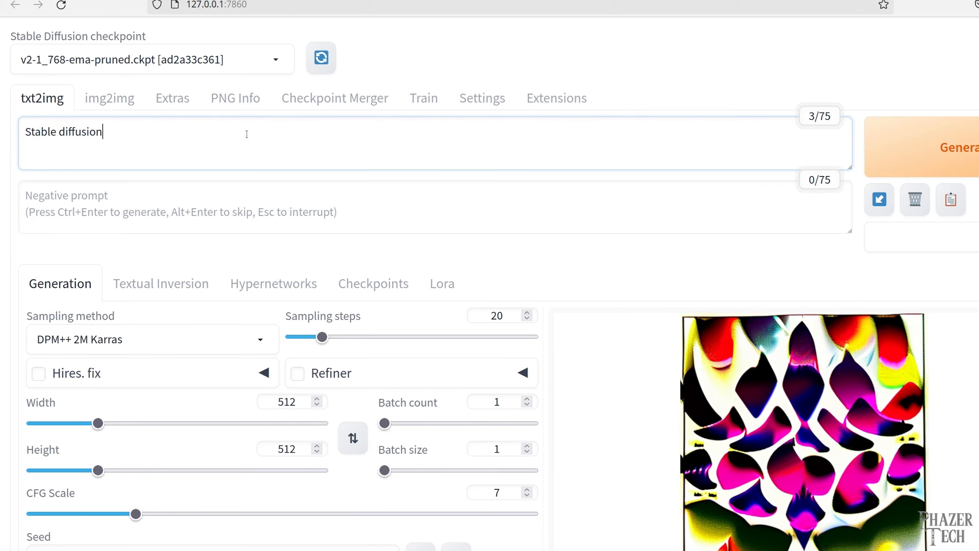
mouse_move(312, 147)
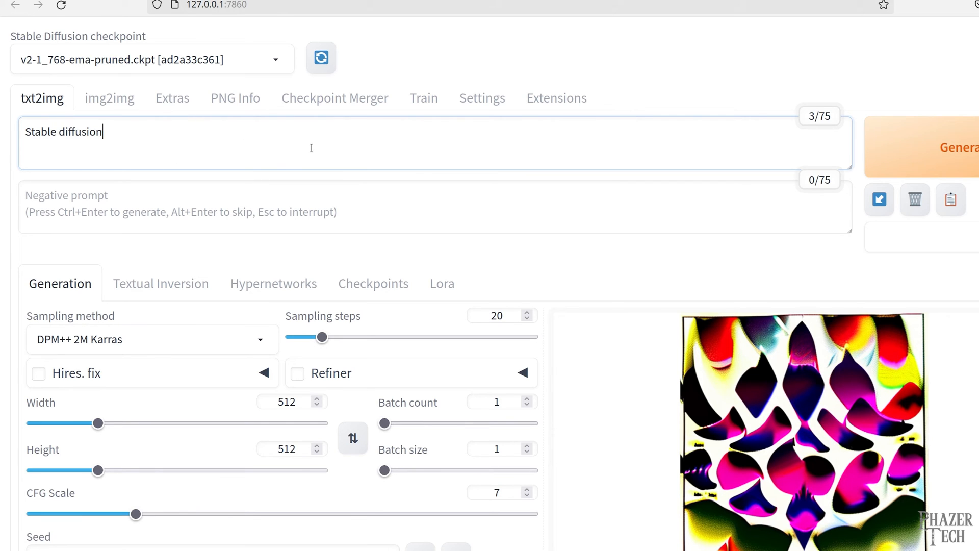
scroll("down", 3)
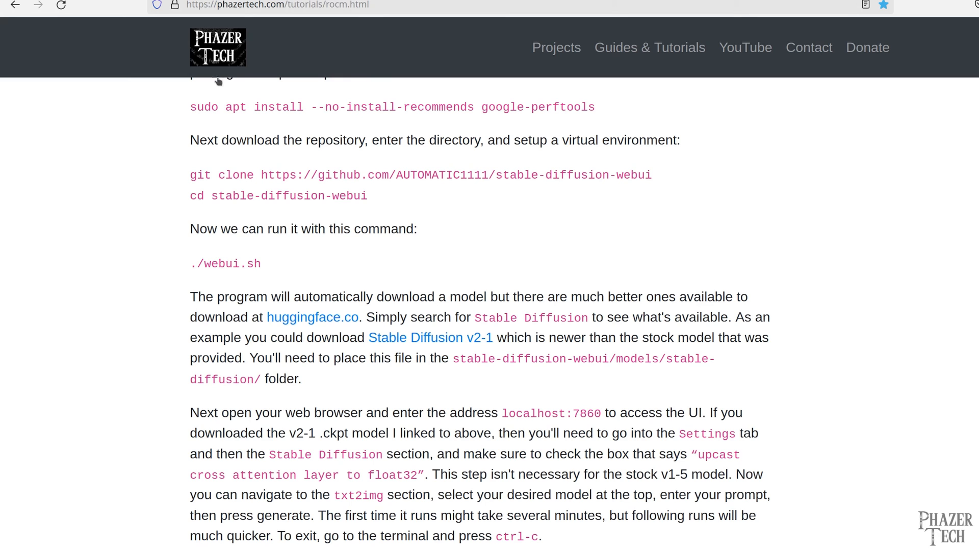
Reach the YOLO Object Detection section and select its git clone, cd and pip install commands.
scroll("down", 3)
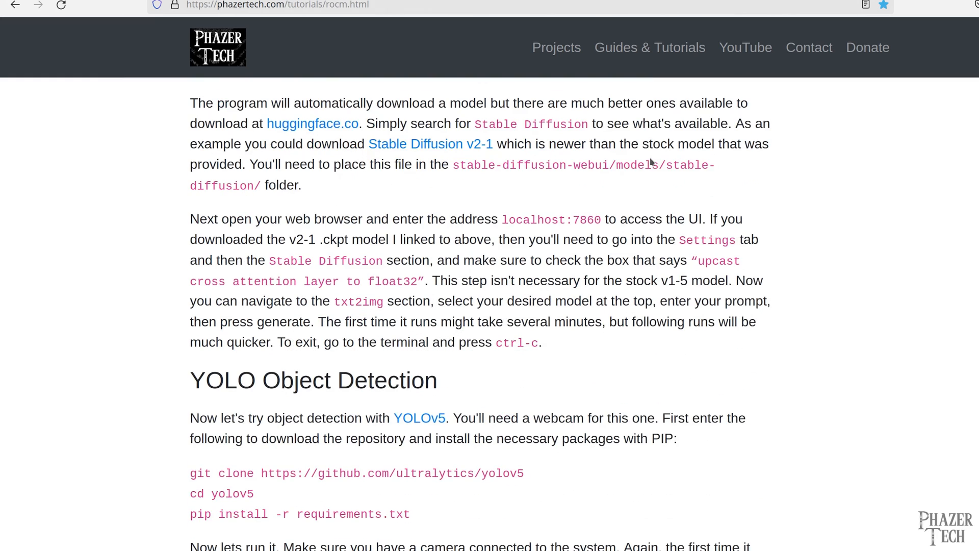
scroll("down", 3)
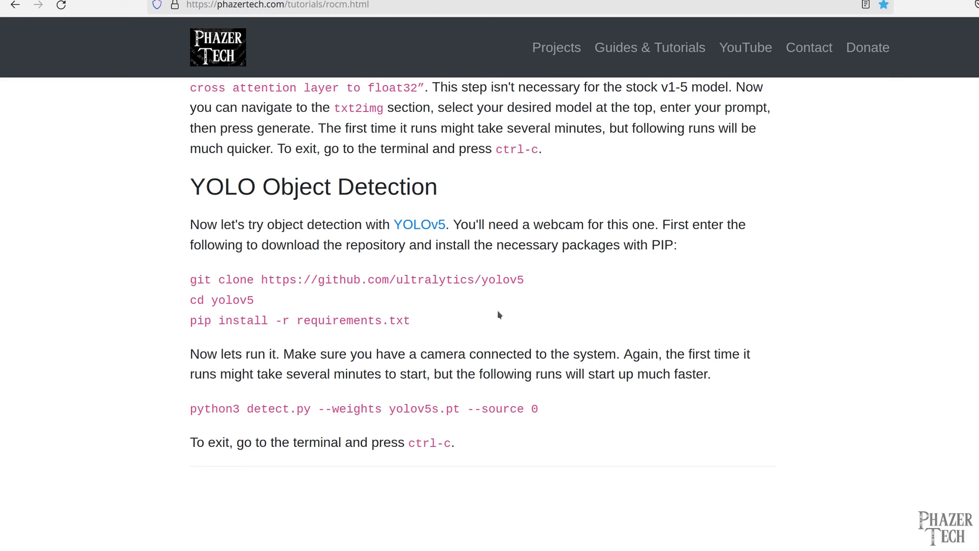
left_click_drag(191, 279, 410, 321)
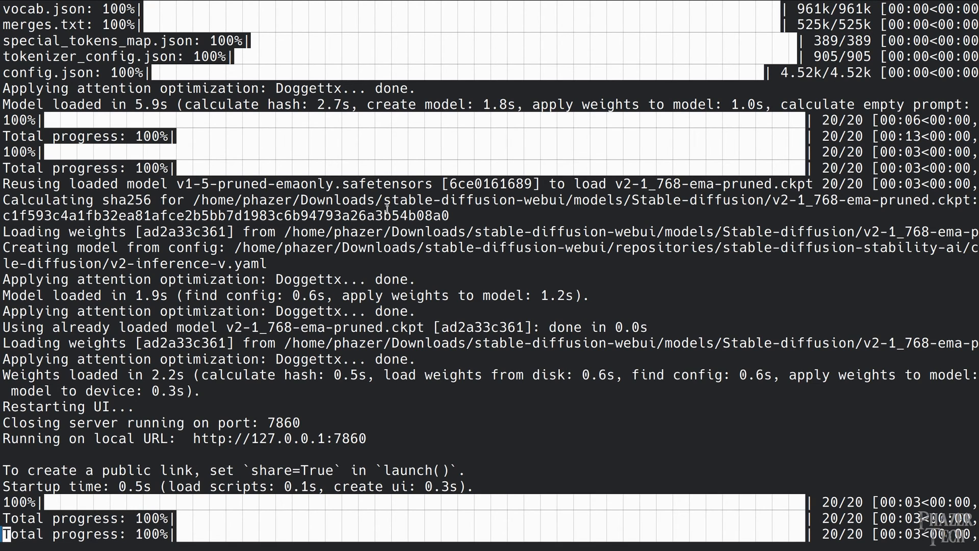
Stop the web UI server, then clone YOLOv5 into Downloads and install its requirements.
key("ctrl+c")
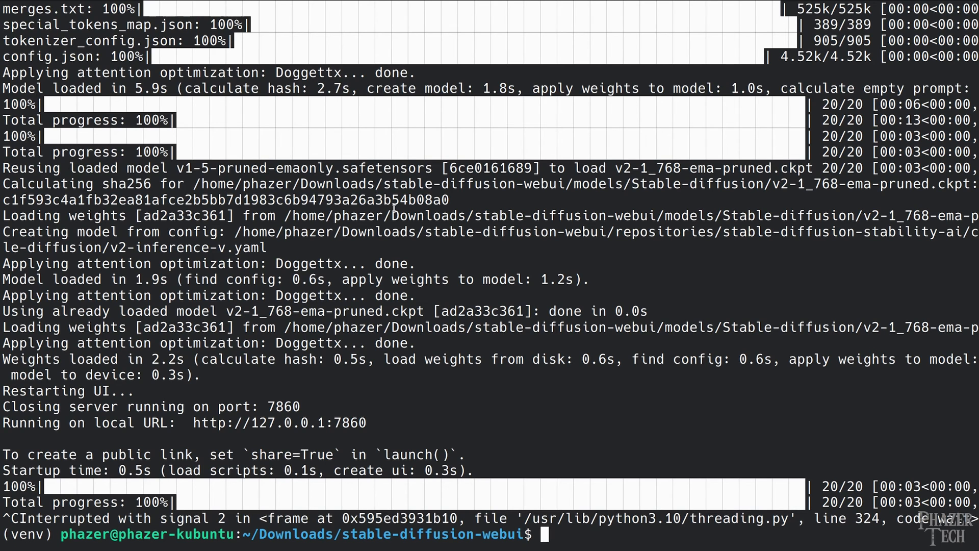
mouse_move(625, 339)
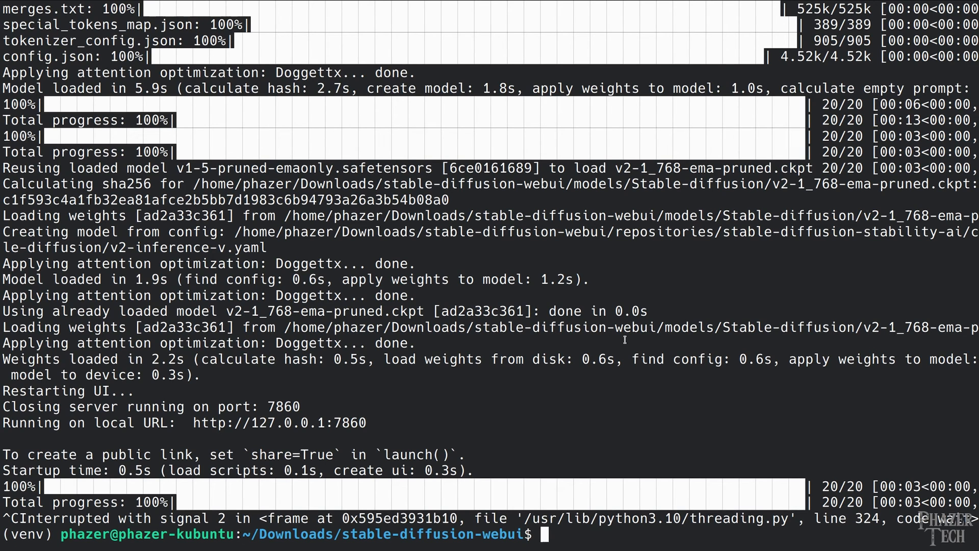
type("cd ..")
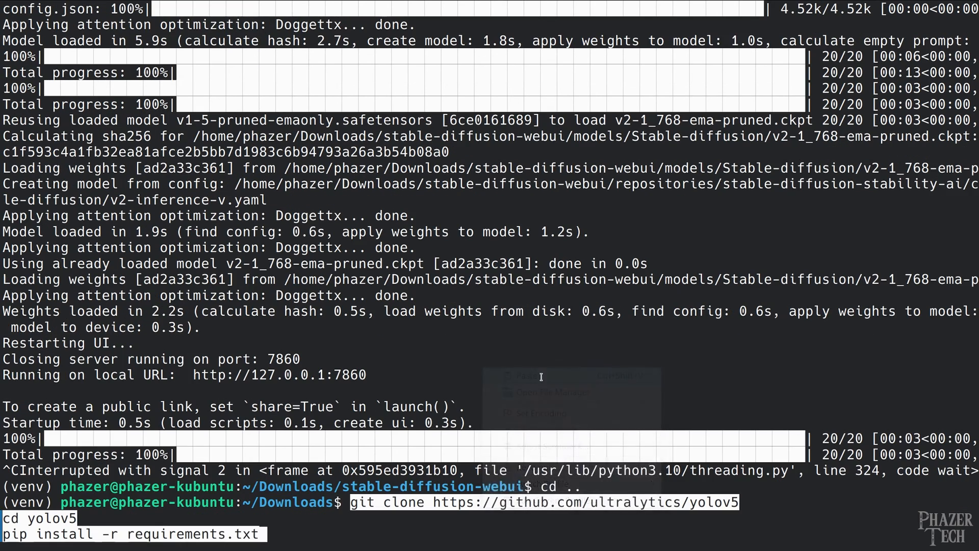
key("Return")
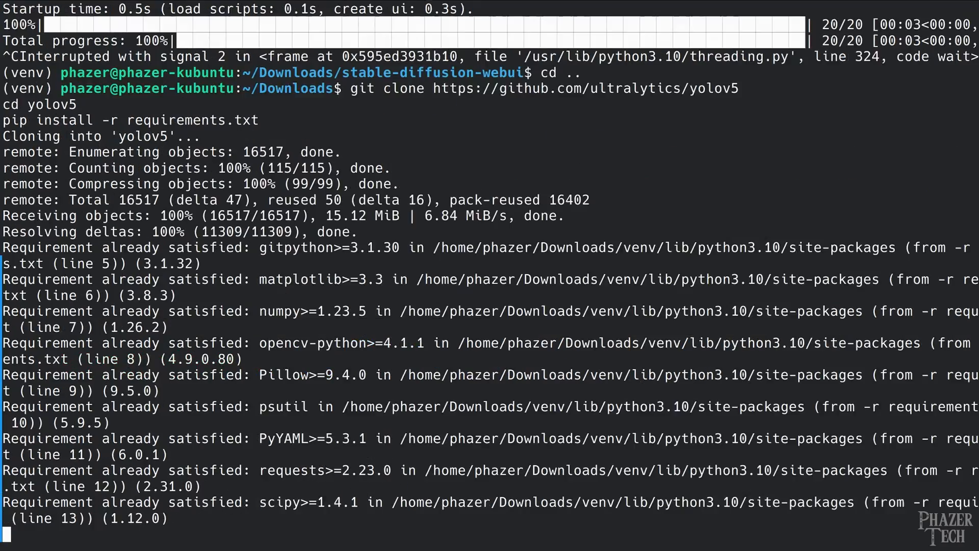
scroll("down", 3)
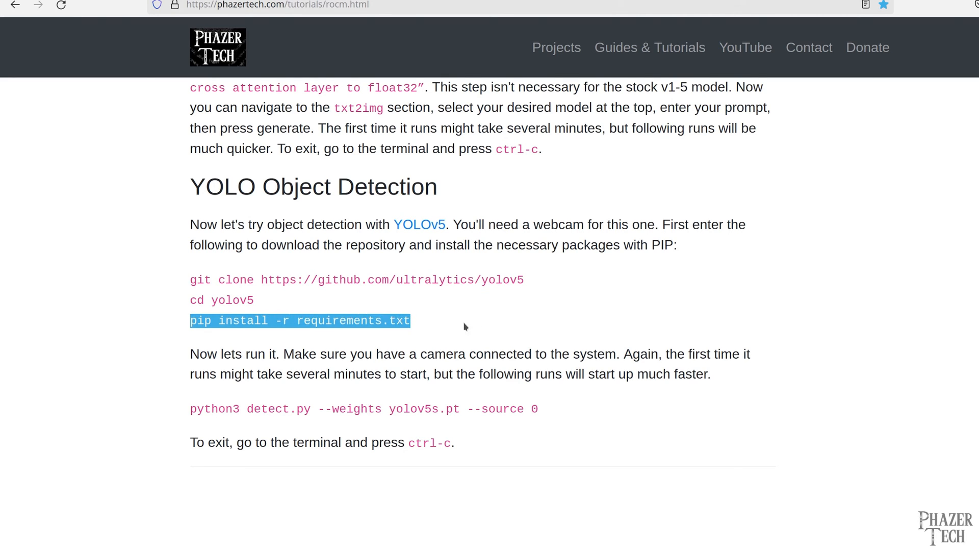
left_click(99, 320)
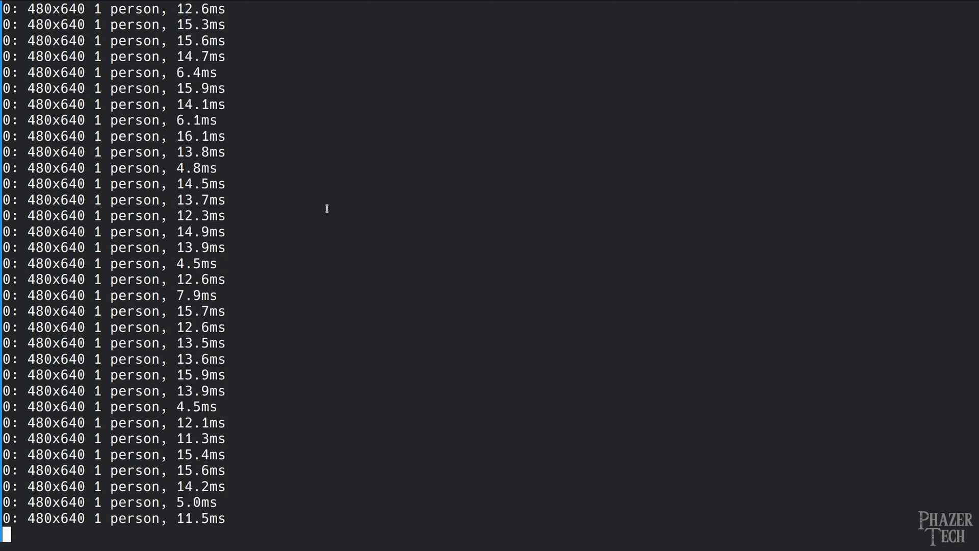
Interrupt the YOLOv5 webcam detection run with Ctrl+C, ending it with a KeyboardInterrupt.
key("ctrl+c")
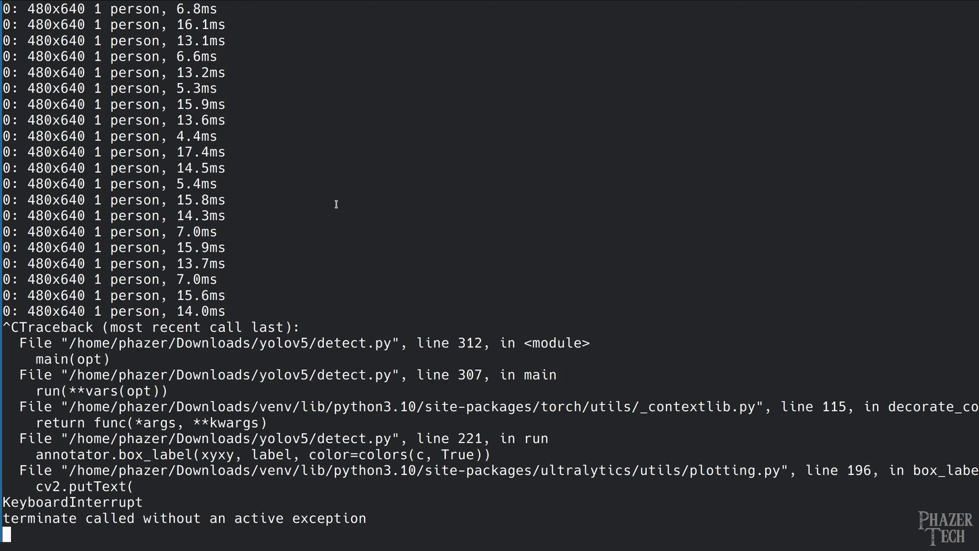